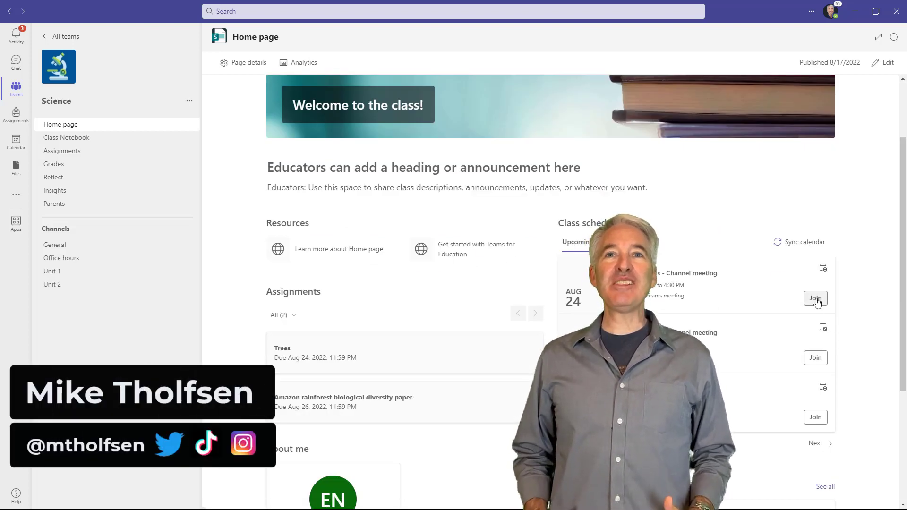
Scroll through the assignments posted in the Science team's General channel
{"action": "scroll", "scroll_direction": "down", "scroll_amount": 3}
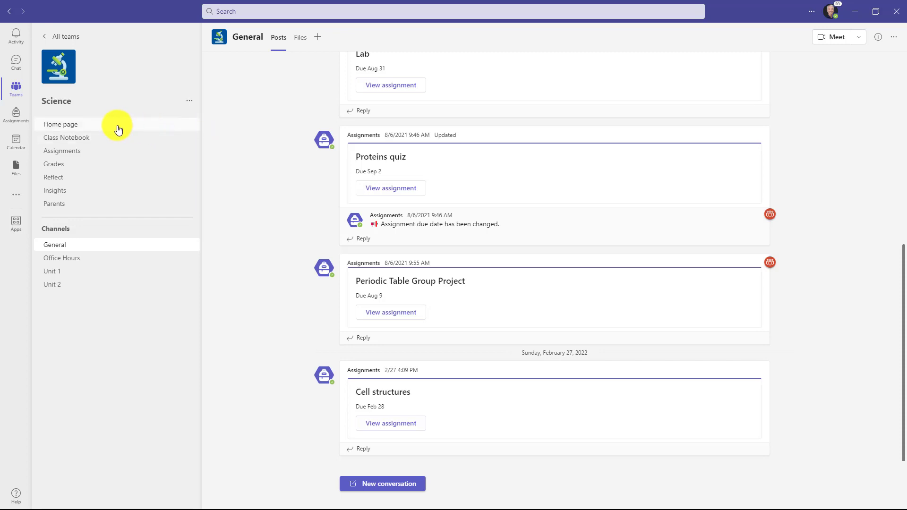
{"action": "mouse_move", "coordinate": [100, 129]}
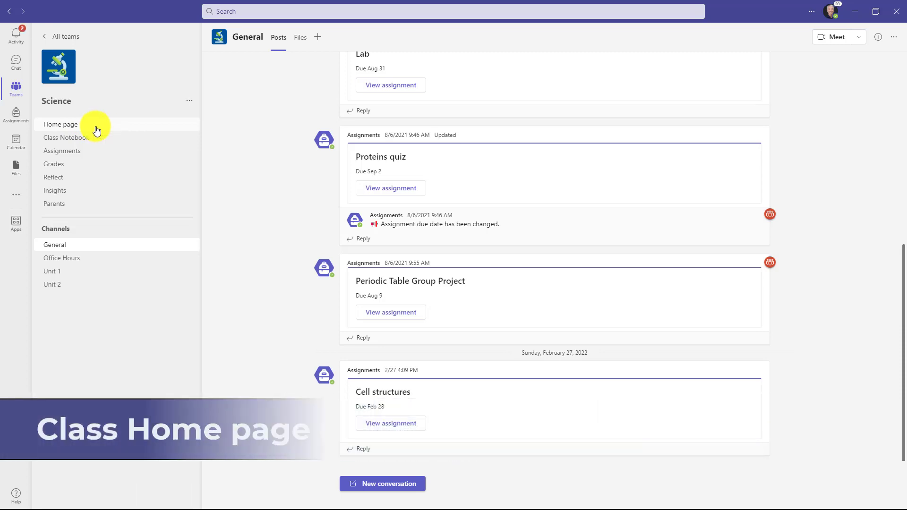
Open Home page from the Science team's left navigation list
{"action": "left_click", "coordinate": [60, 123]}
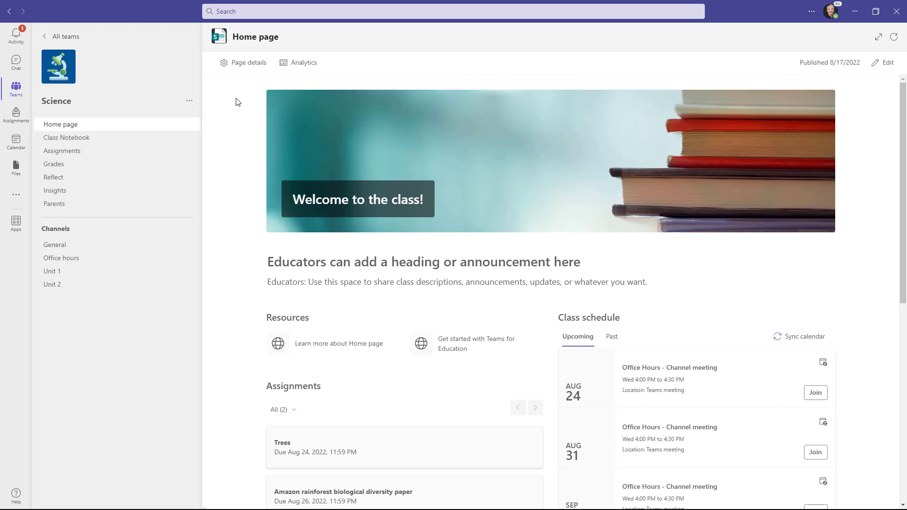
{"action": "mouse_move", "coordinate": [318, 119]}
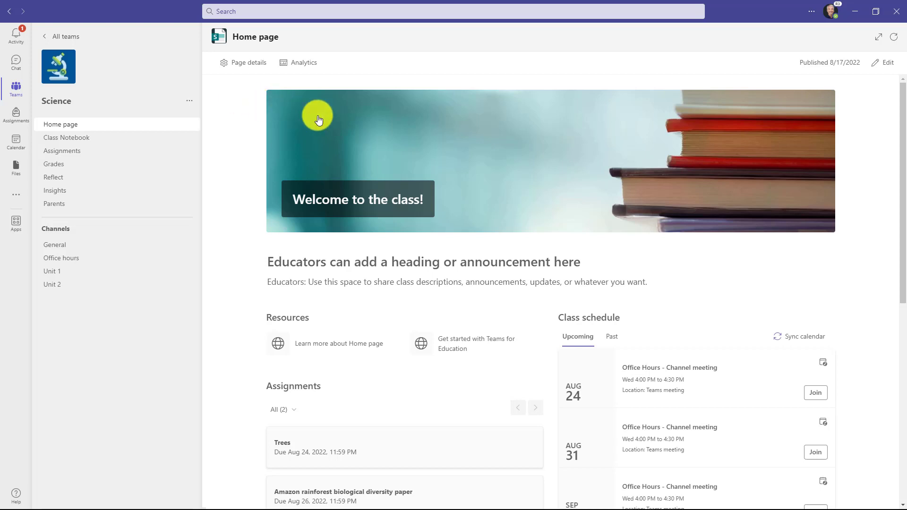
{"action": "mouse_move", "coordinate": [570, 178]}
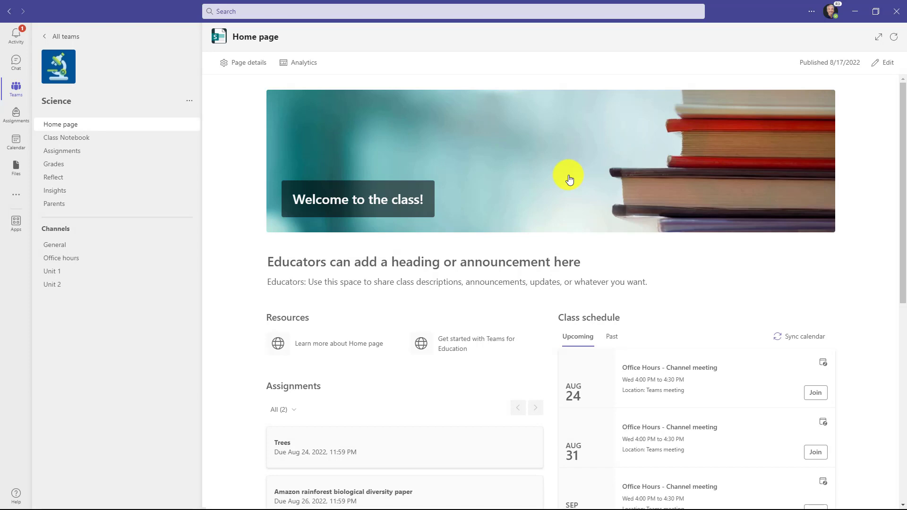
{"action": "scroll", "scroll_direction": "down", "scroll_amount": 3}
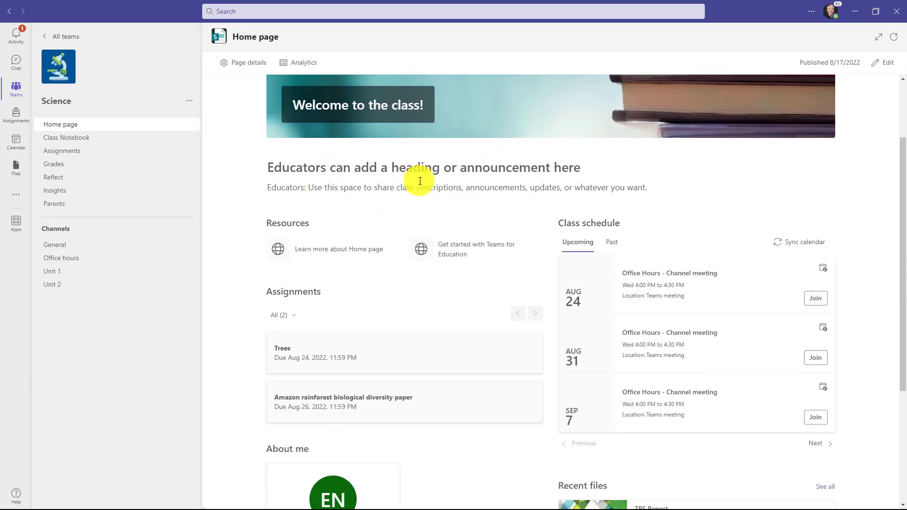
{"action": "mouse_move", "coordinate": [468, 252]}
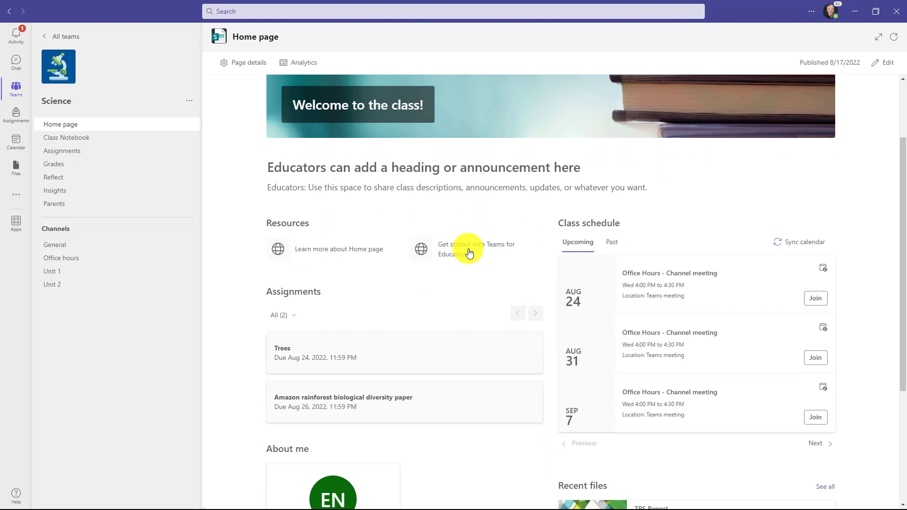
{"action": "mouse_move", "coordinate": [363, 256]}
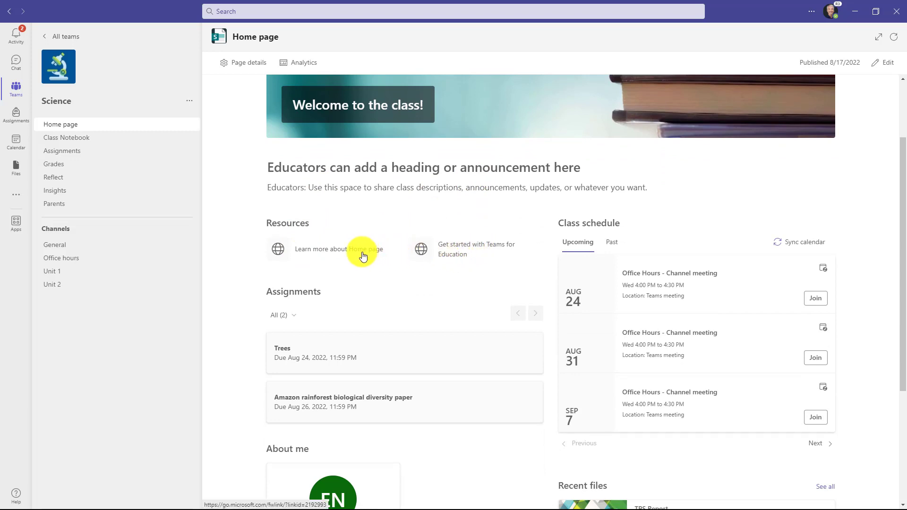
{"action": "mouse_move", "coordinate": [511, 258]}
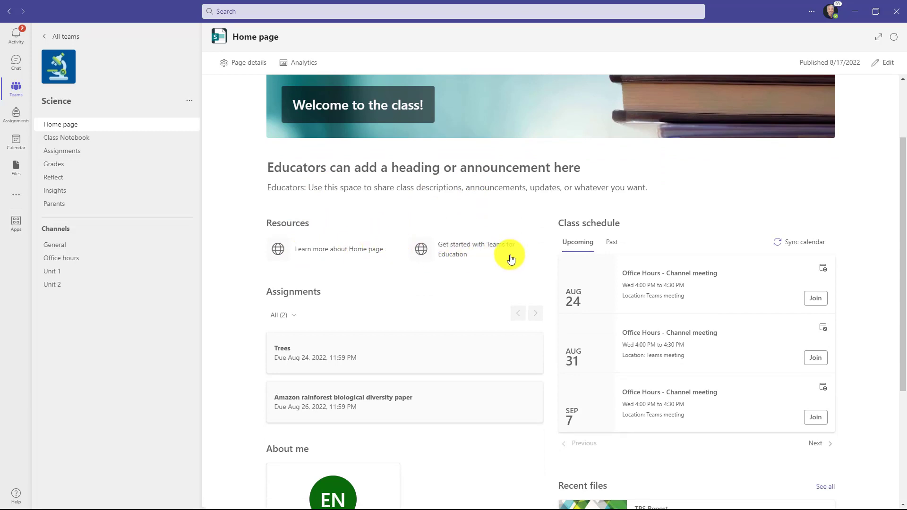
{"action": "mouse_move", "coordinate": [660, 339]}
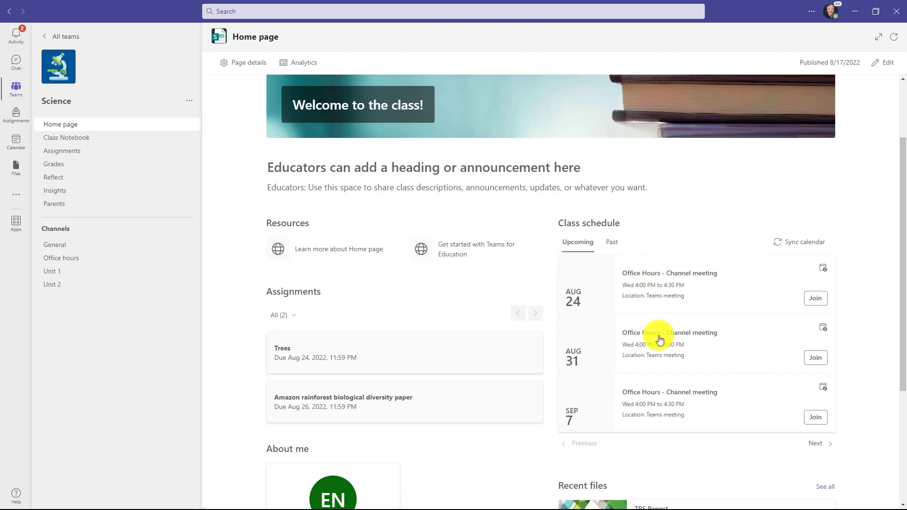
{"action": "mouse_move", "coordinate": [729, 404]}
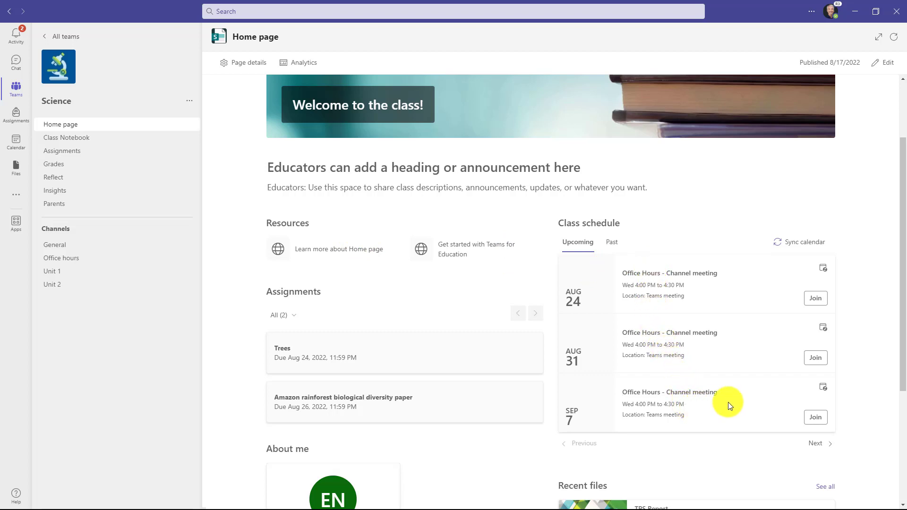
{"action": "mouse_move", "coordinate": [752, 298]}
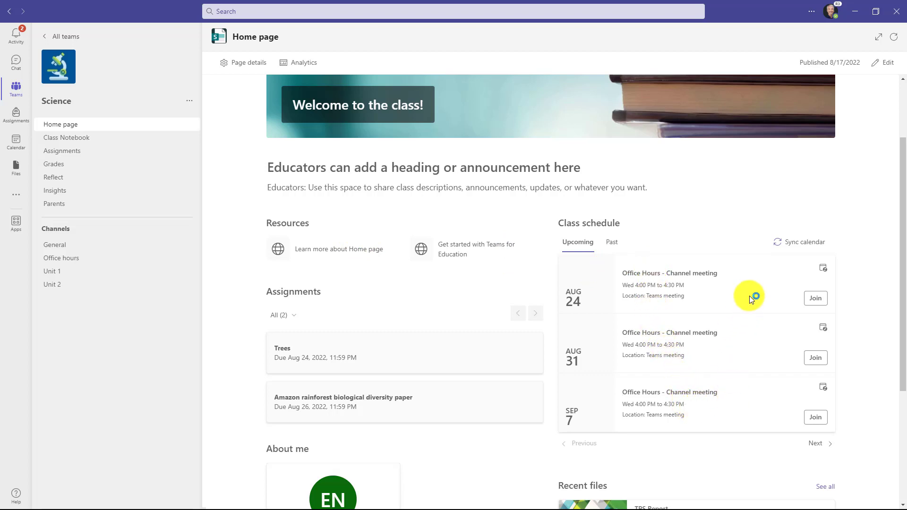
{"action": "mouse_move", "coordinate": [716, 235]}
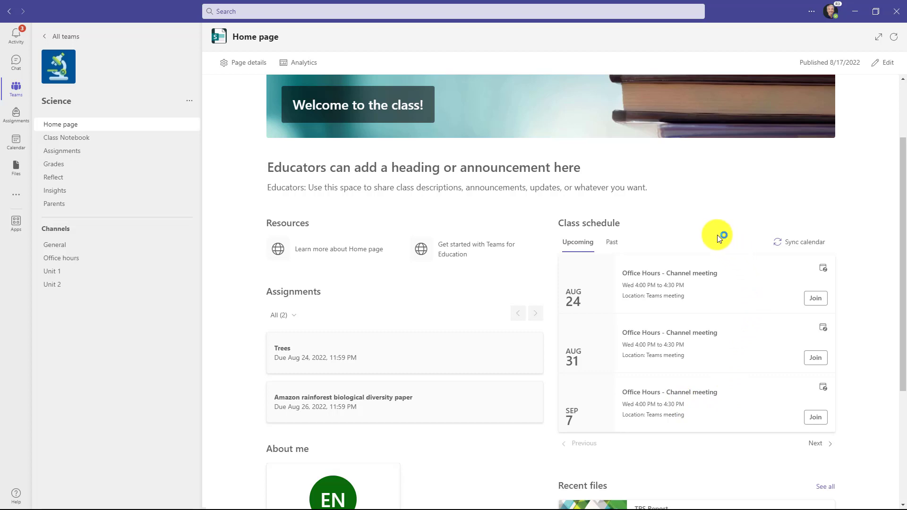
{"action": "mouse_move", "coordinate": [815, 298]}
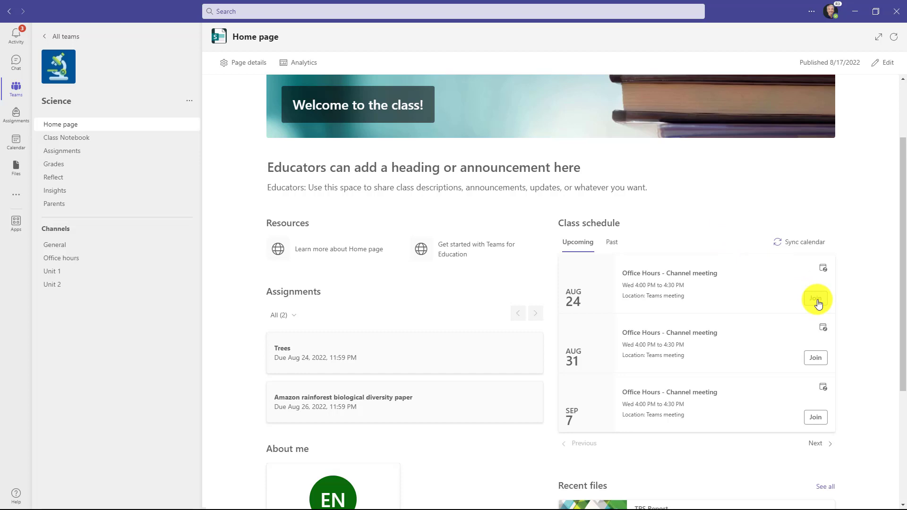
{"action": "mouse_move", "coordinate": [818, 306]}
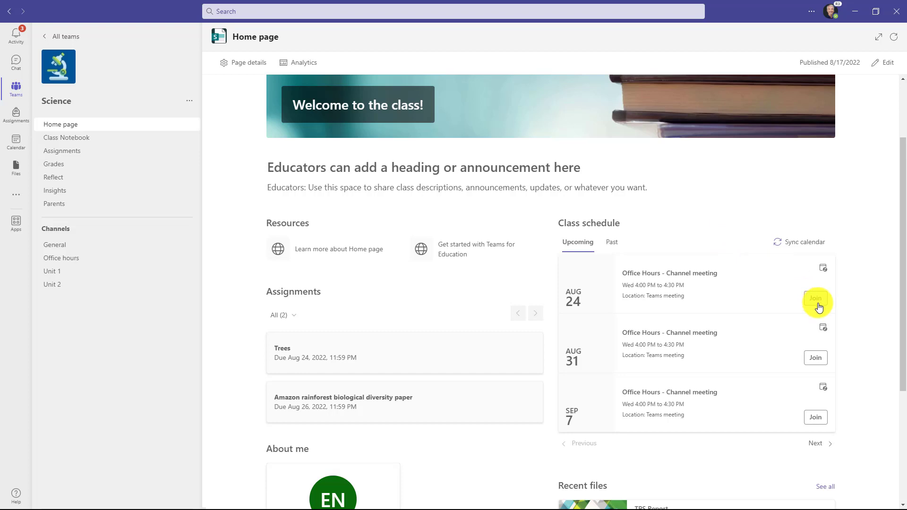
{"action": "scroll", "scroll_direction": "down", "scroll_amount": 3}
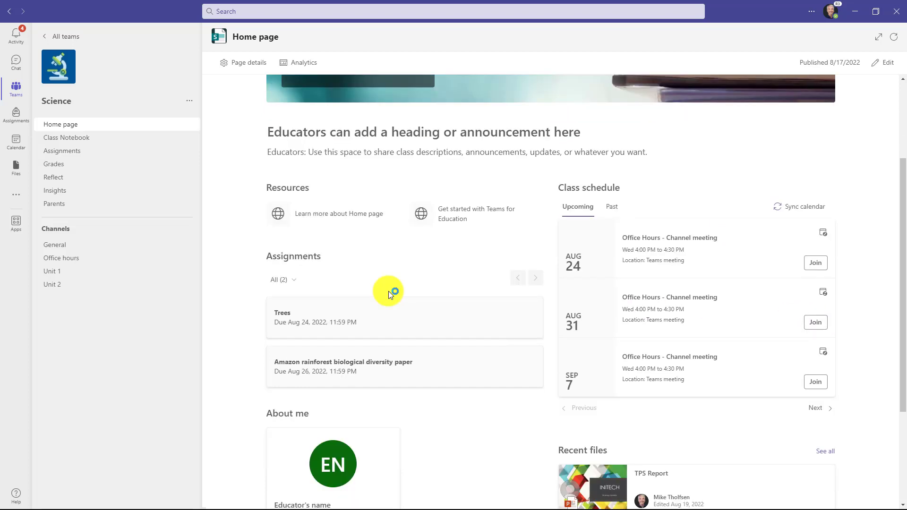
{"action": "mouse_move", "coordinate": [399, 341]}
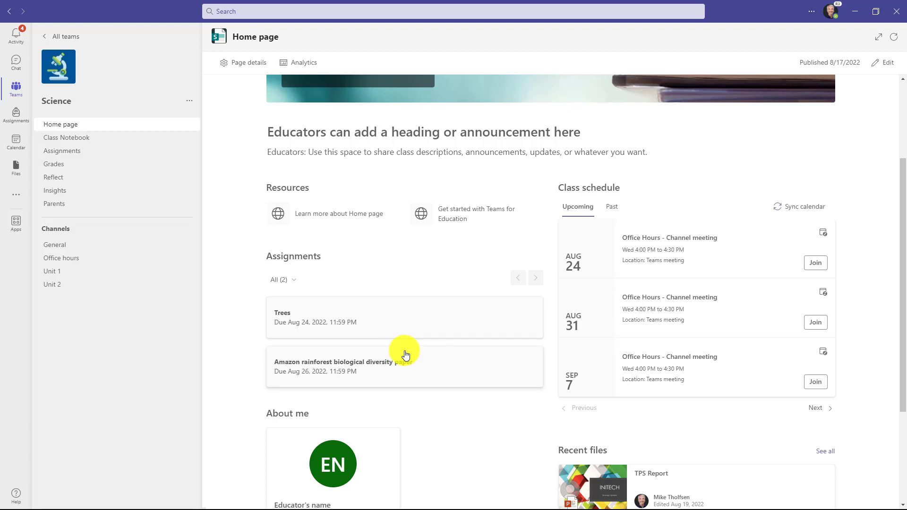
{"action": "left_click", "coordinate": [343, 362]}
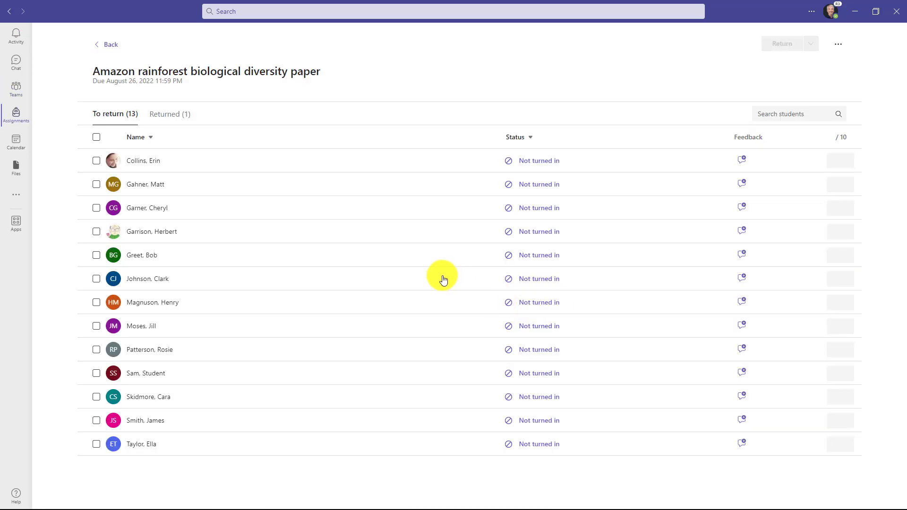
{"action": "mouse_move", "coordinate": [266, 155]}
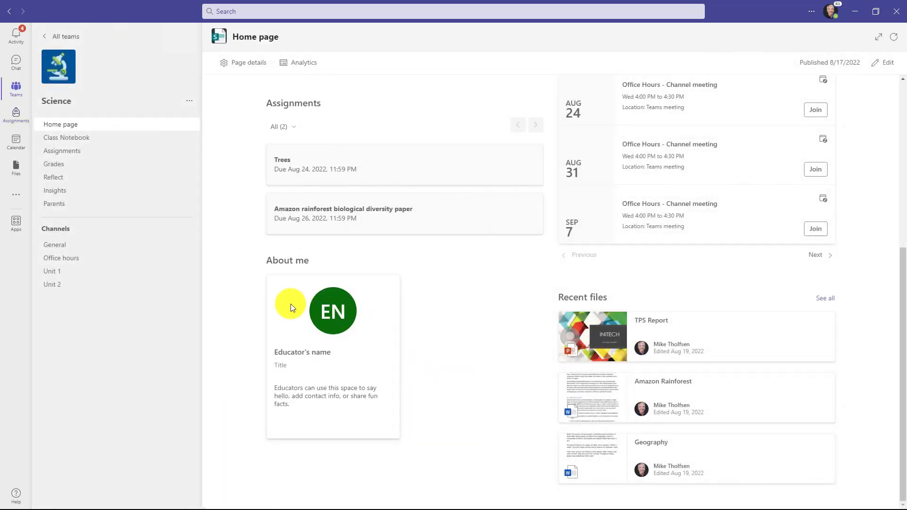
{"action": "mouse_move", "coordinate": [299, 352]}
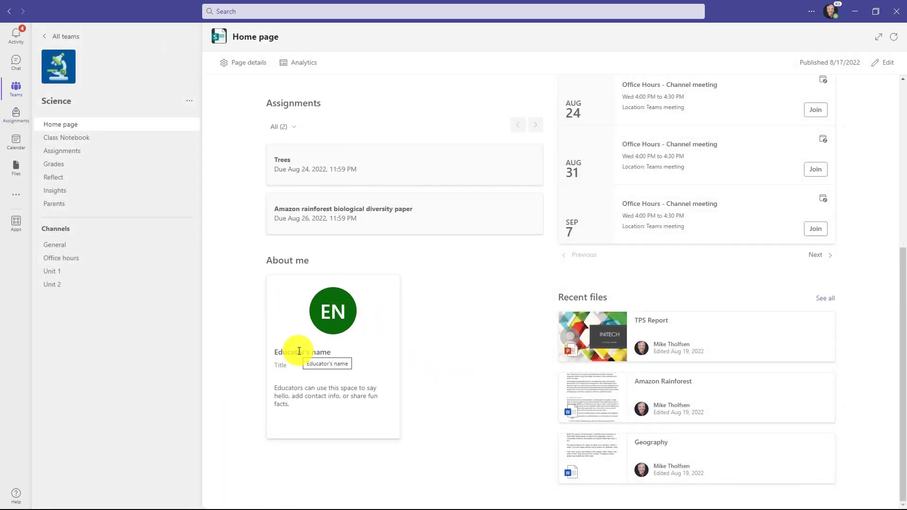
{"action": "mouse_move", "coordinate": [410, 353]}
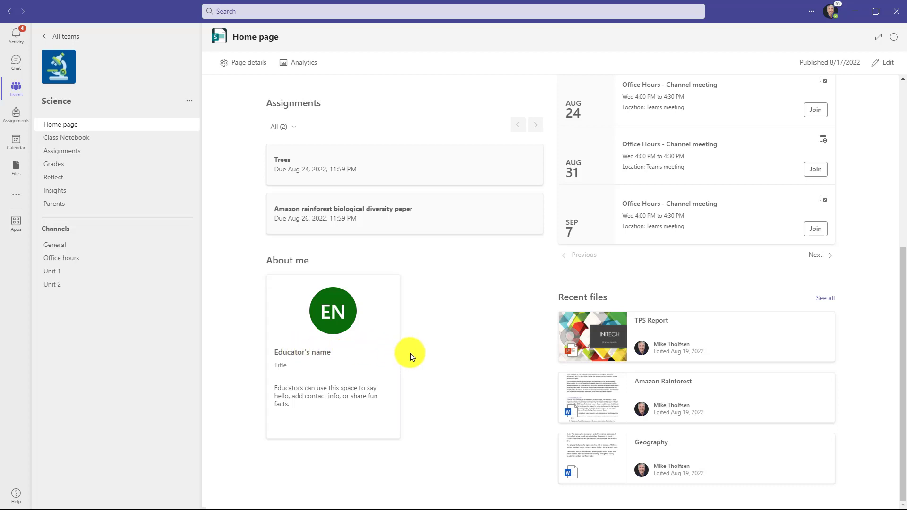
{"action": "mouse_move", "coordinate": [576, 356]}
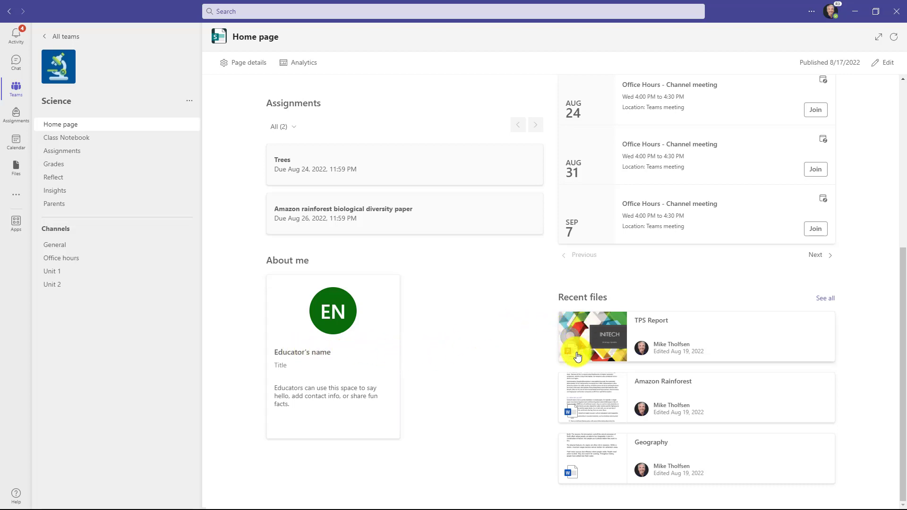
{"action": "mouse_move", "coordinate": [486, 340]}
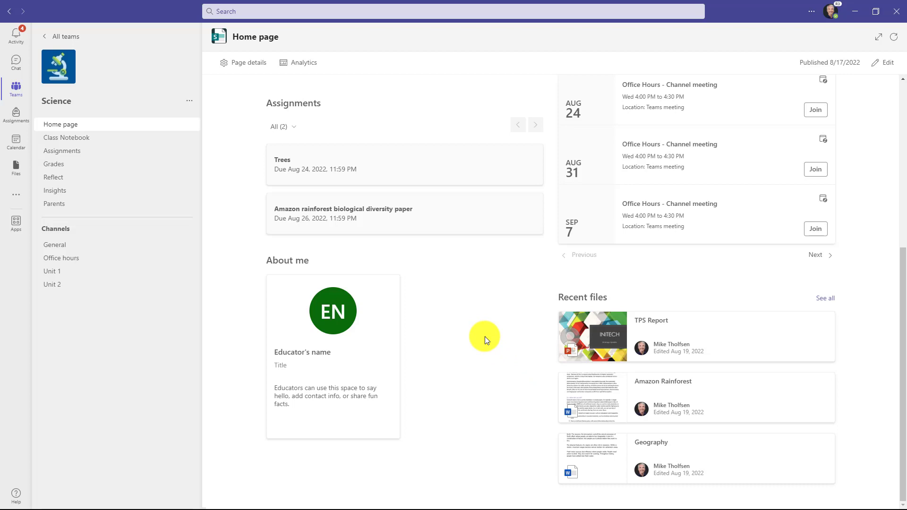
{"action": "mouse_move", "coordinate": [504, 375]}
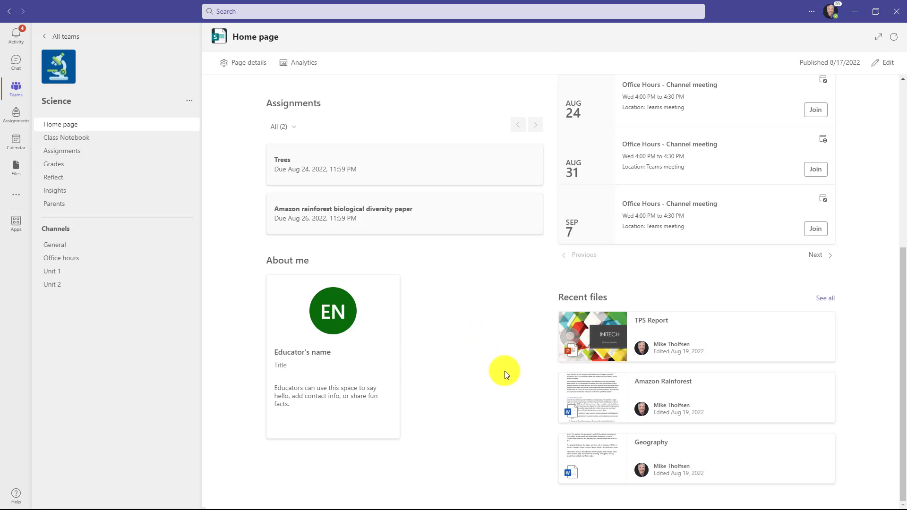
{"action": "scroll", "scroll_direction": "up", "scroll_amount": 3}
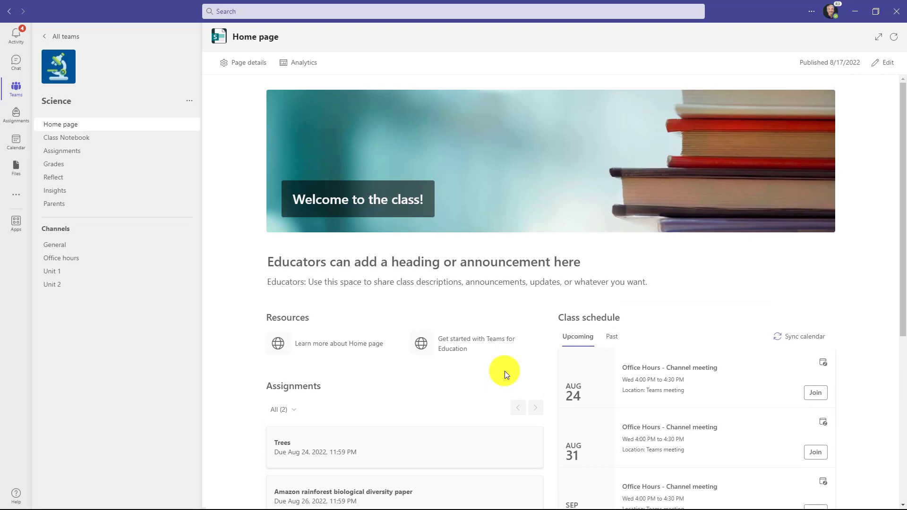
{"action": "mouse_move", "coordinate": [438, 164]}
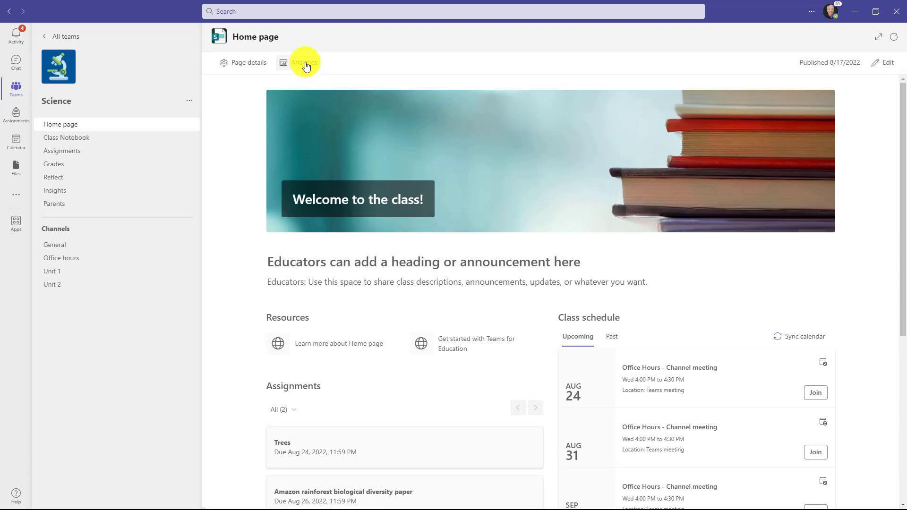
Open Page Analytics, inspect the page viewers chart, then close the analytics pane
{"action": "left_click", "coordinate": [302, 62]}
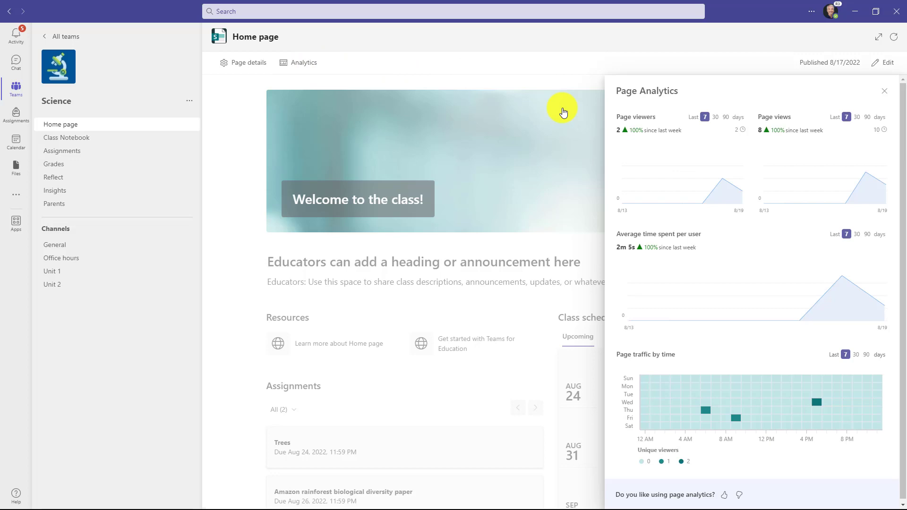
{"action": "mouse_move", "coordinate": [680, 151]}
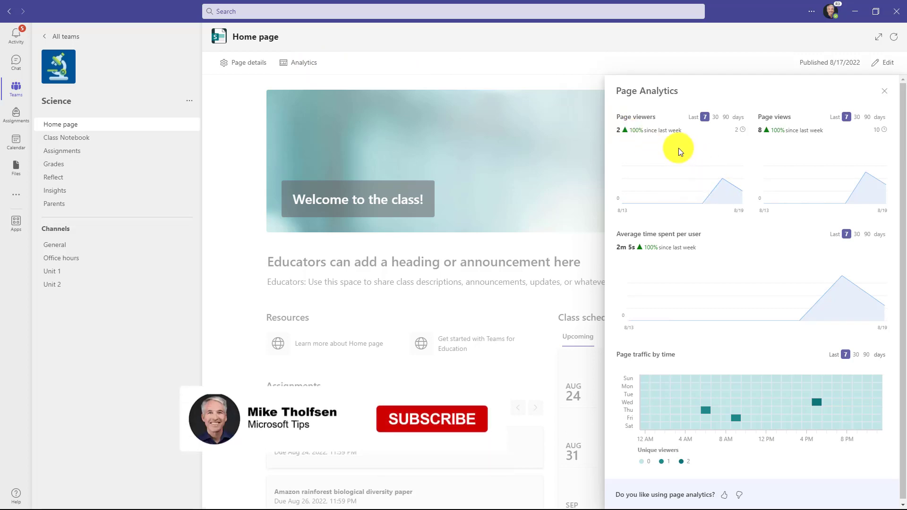
{"action": "left_click", "coordinate": [431, 419]}
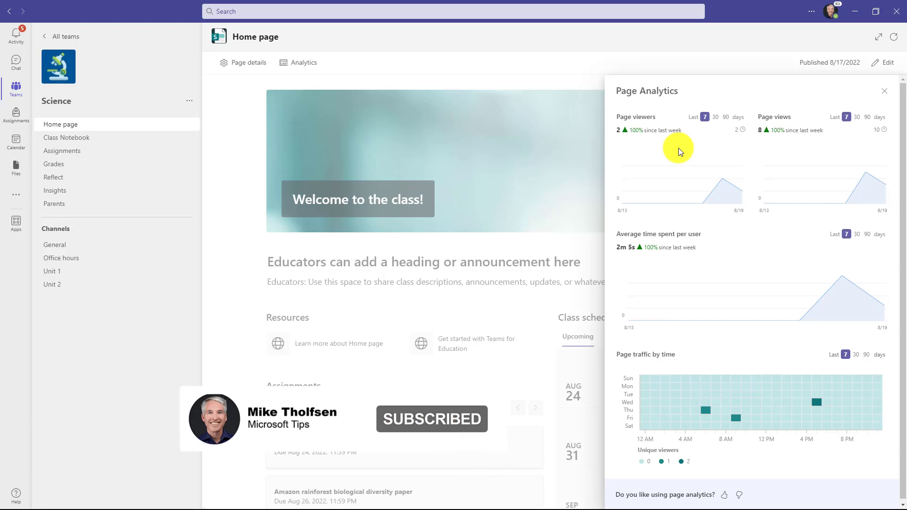
{"action": "mouse_move", "coordinate": [693, 341]}
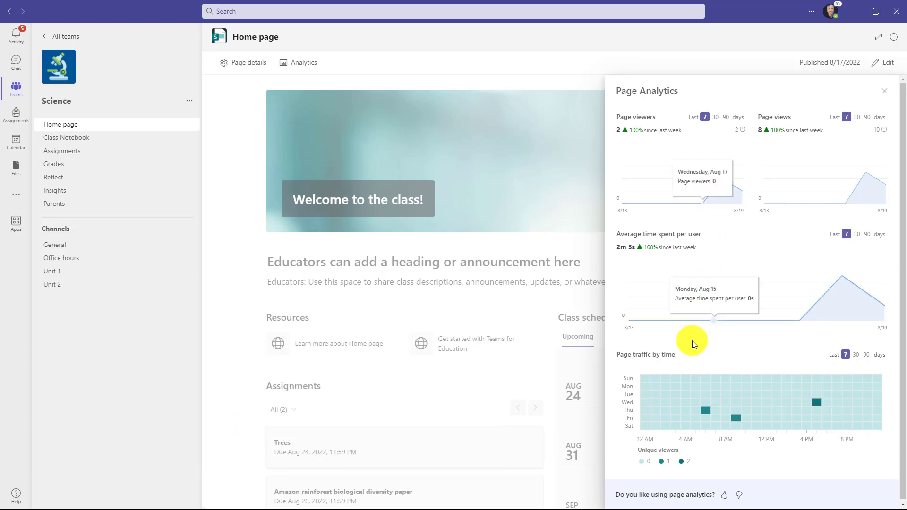
{"action": "mouse_move", "coordinate": [809, 404]}
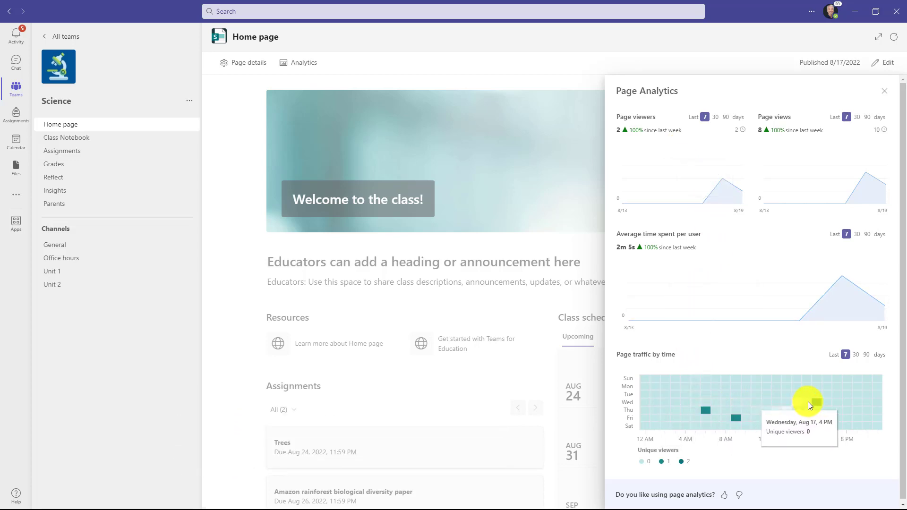
{"action": "mouse_move", "coordinate": [766, 298]}
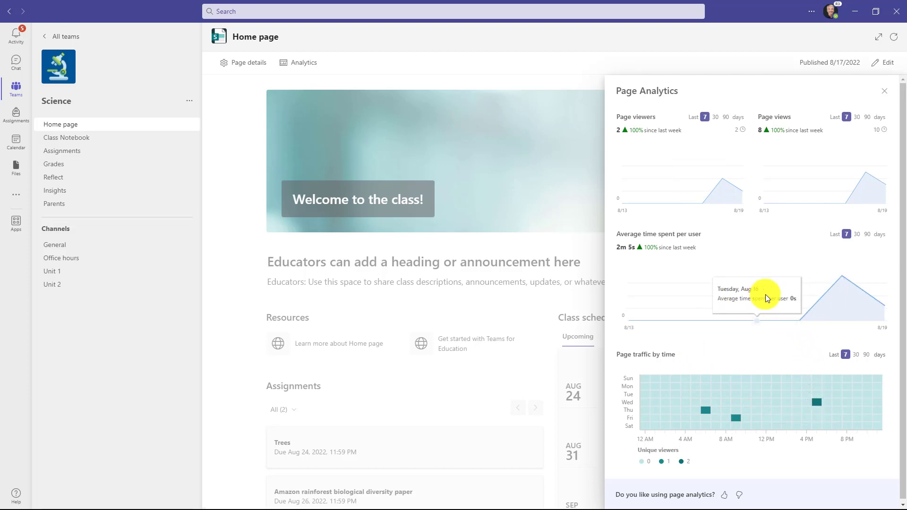
{"action": "left_click", "coordinate": [884, 90]}
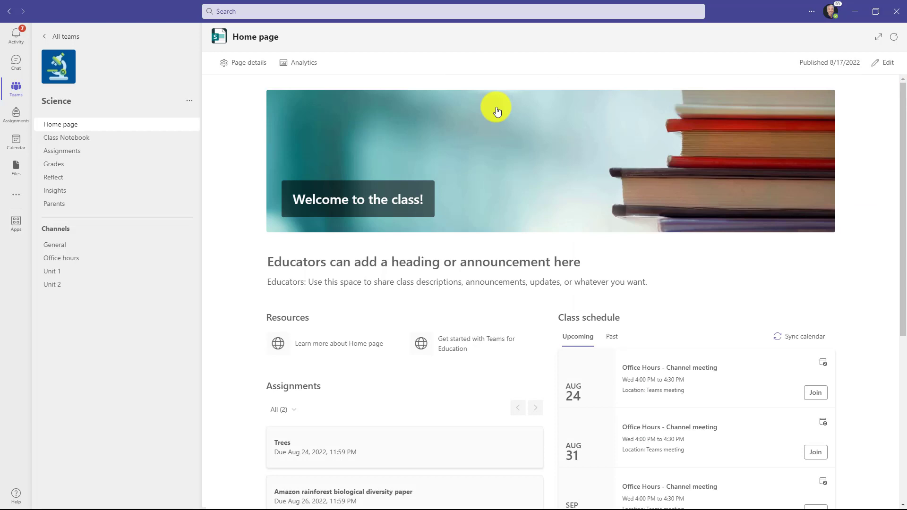
{"action": "mouse_move", "coordinate": [667, 125]}
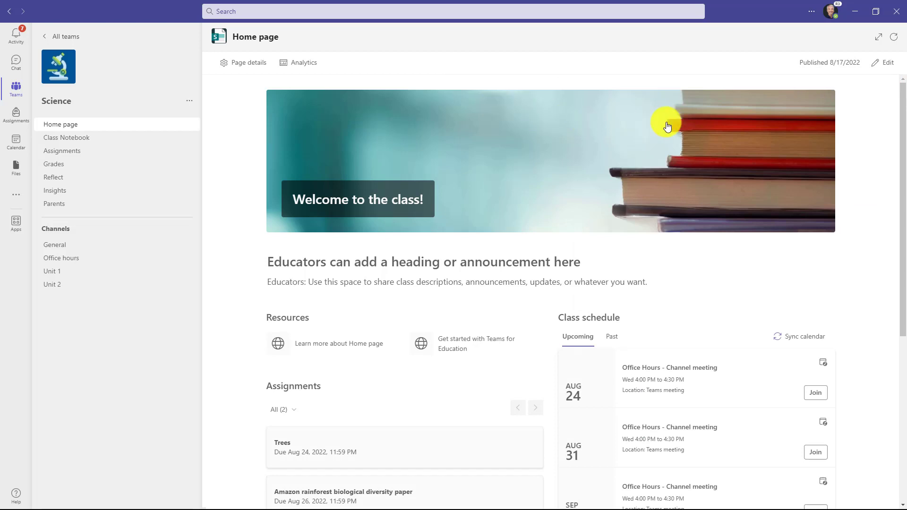
{"action": "mouse_move", "coordinate": [886, 62]}
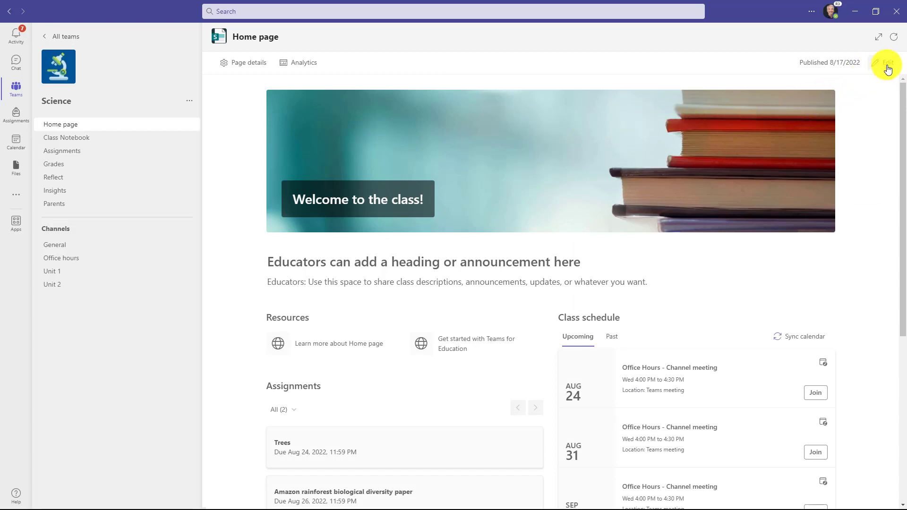
Edit the Home page banner to read 'Welcome to Mr. Tholfsen's class!'
{"action": "left_click", "coordinate": [886, 65]}
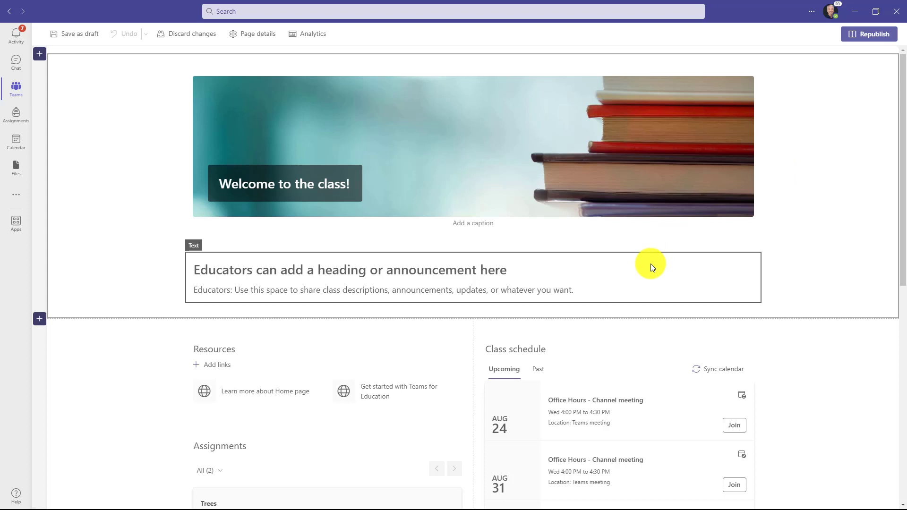
{"action": "mouse_move", "coordinate": [358, 149]}
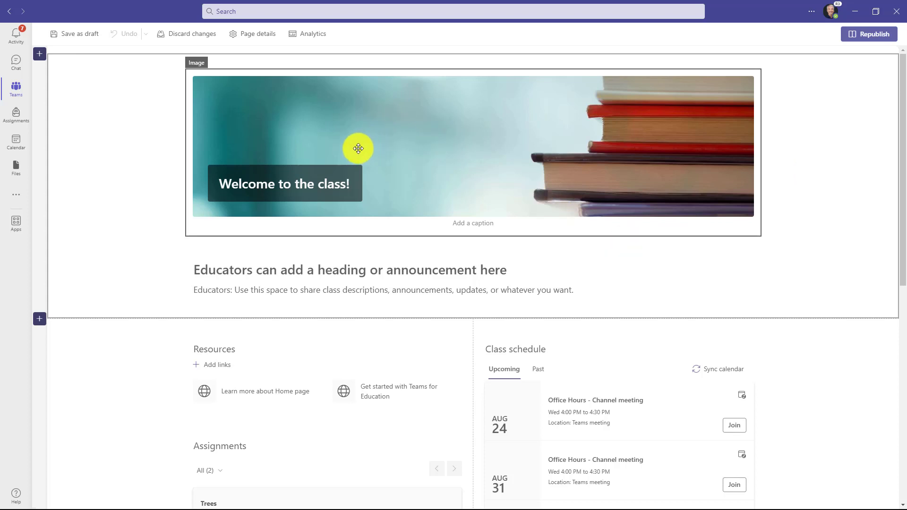
{"action": "left_click", "coordinate": [358, 148]}
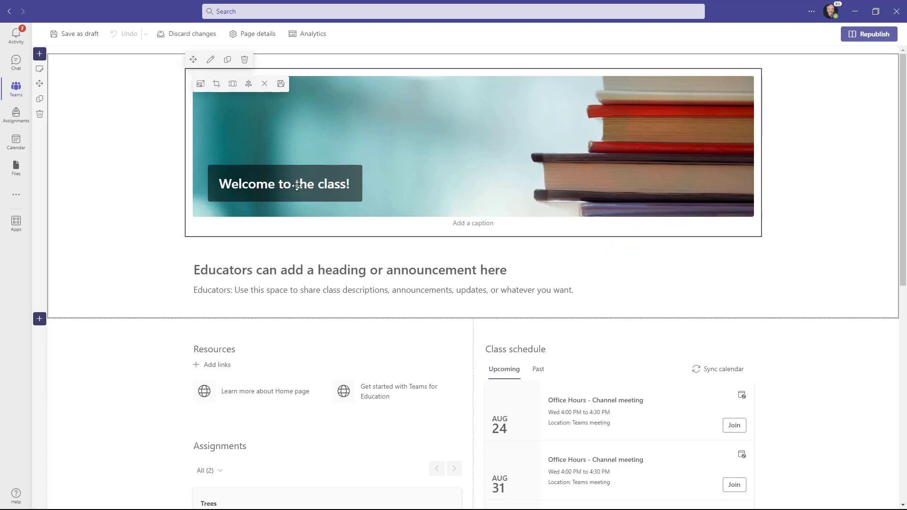
{"action": "double_click", "coordinate": [299, 187]}
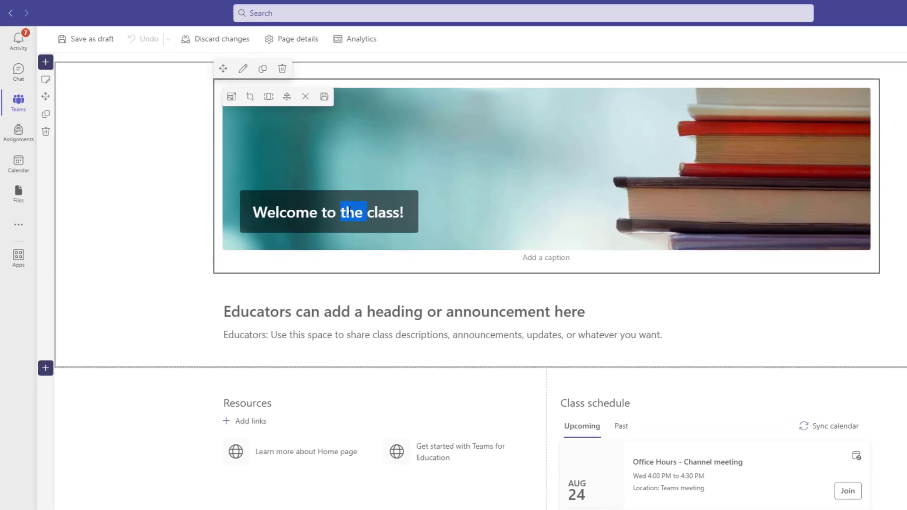
{"action": "type", "text": "Mr. Tholfsen's"}
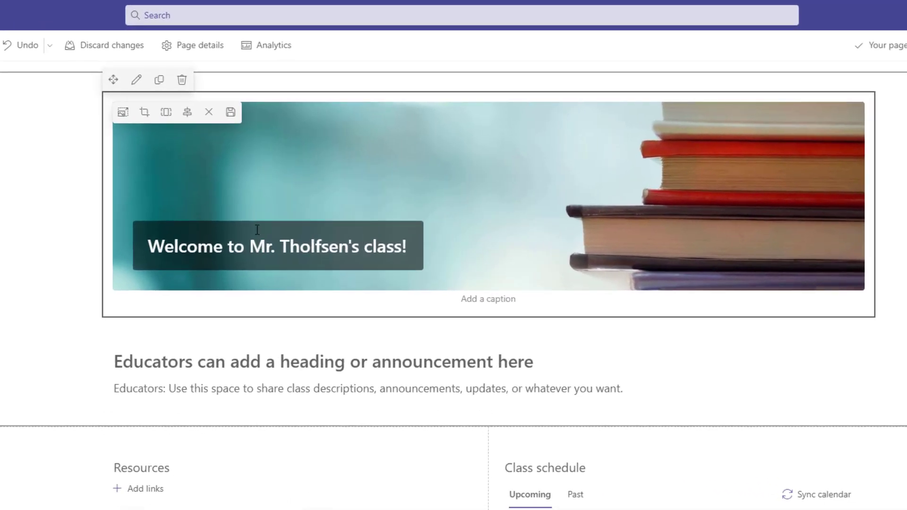
{"action": "mouse_move", "coordinate": [495, 152]}
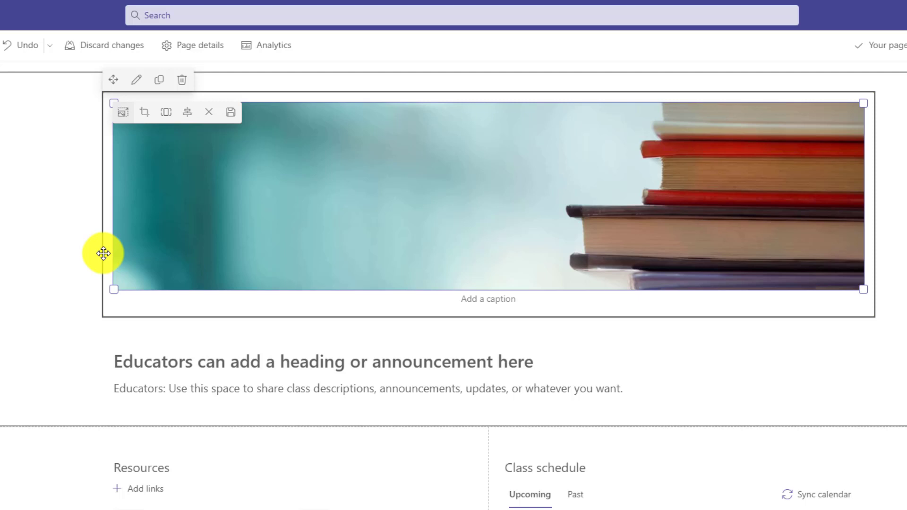
{"action": "mouse_move", "coordinate": [145, 112]}
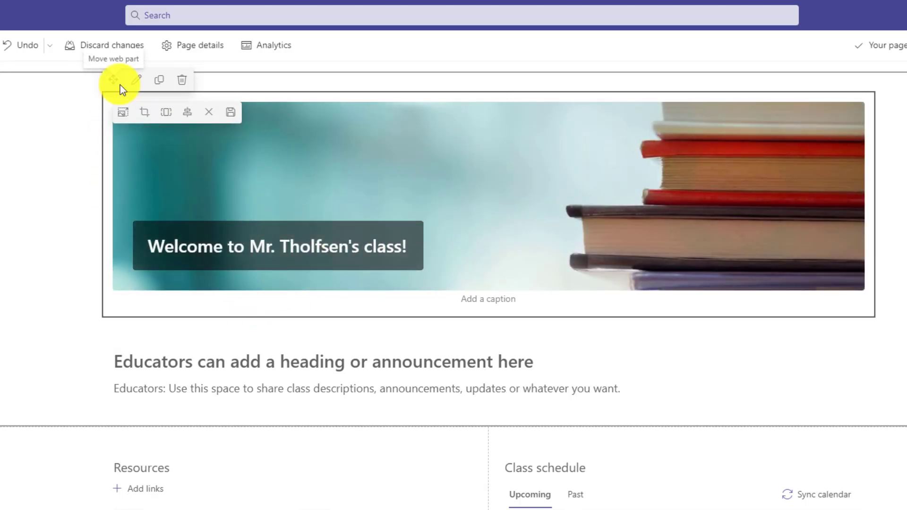
{"action": "mouse_move", "coordinate": [231, 113]}
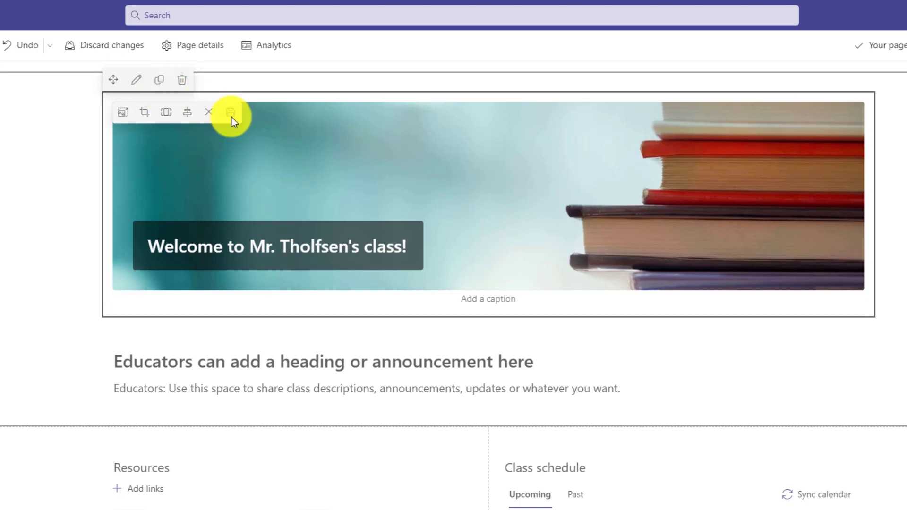
{"action": "mouse_move", "coordinate": [231, 110]}
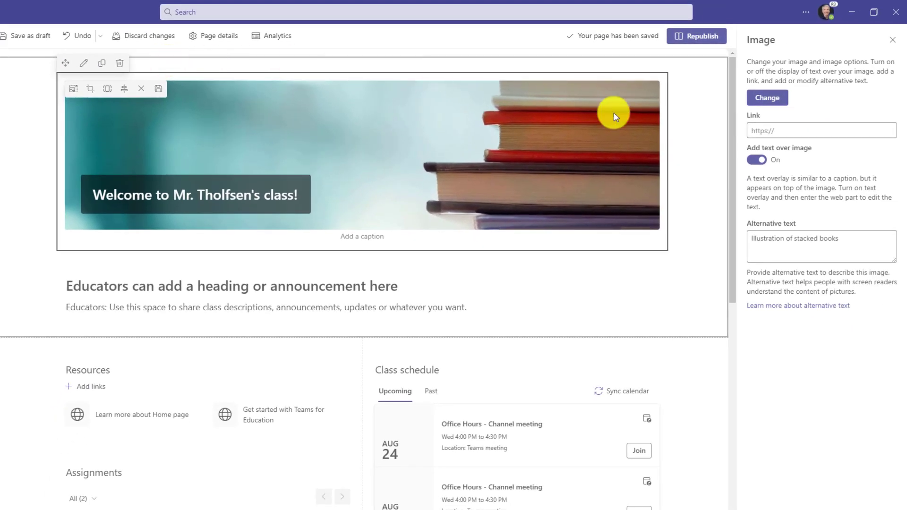
{"action": "mouse_move", "coordinate": [795, 288]}
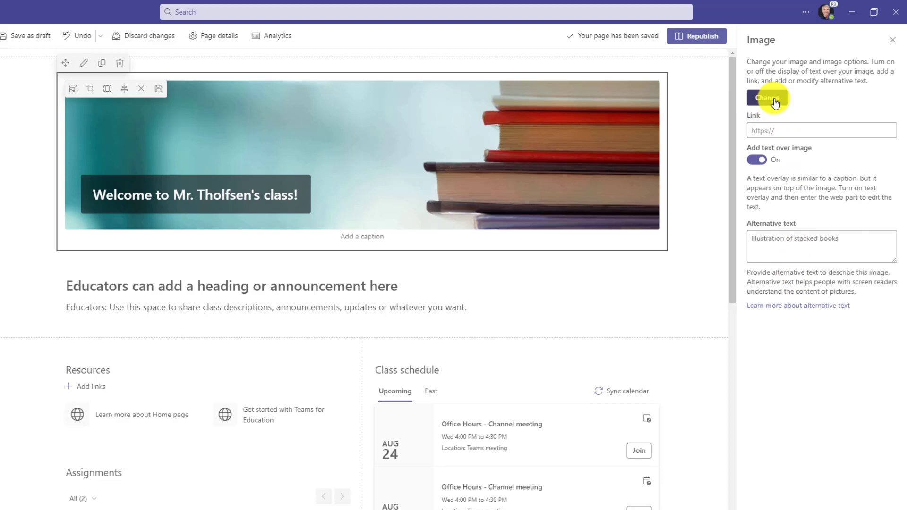
{"action": "left_click", "coordinate": [767, 97]}
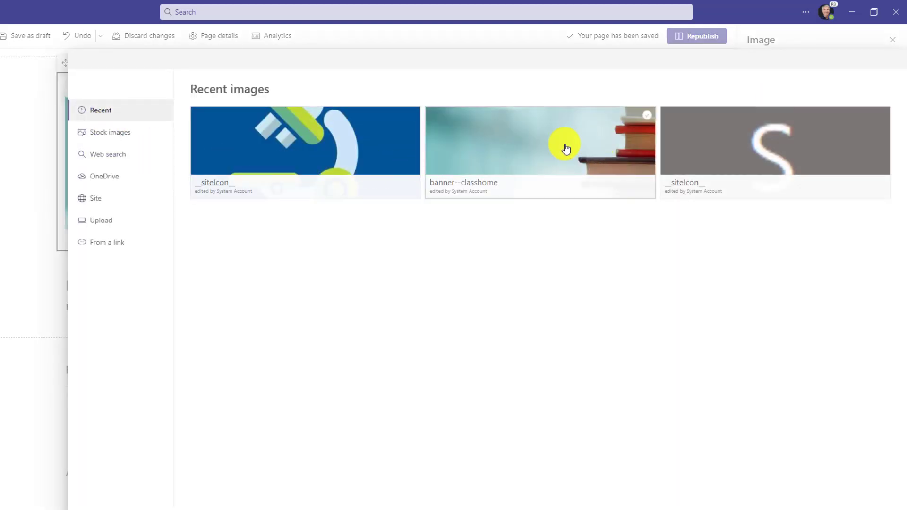
{"action": "mouse_move", "coordinate": [99, 132]}
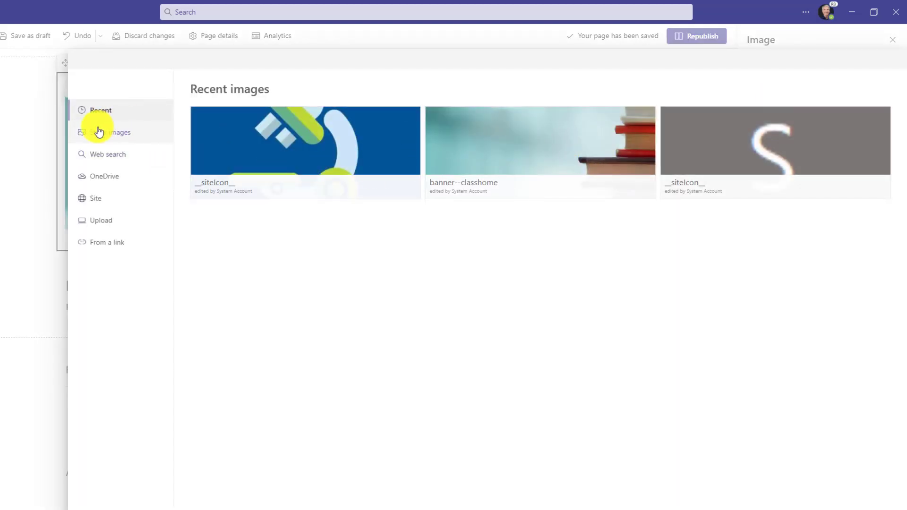
{"action": "left_click", "coordinate": [110, 132]}
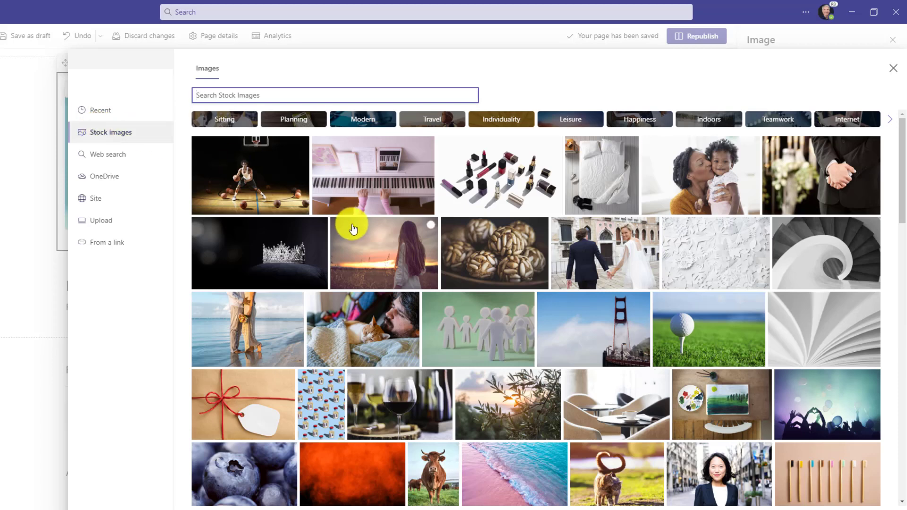
{"action": "mouse_move", "coordinate": [291, 204]}
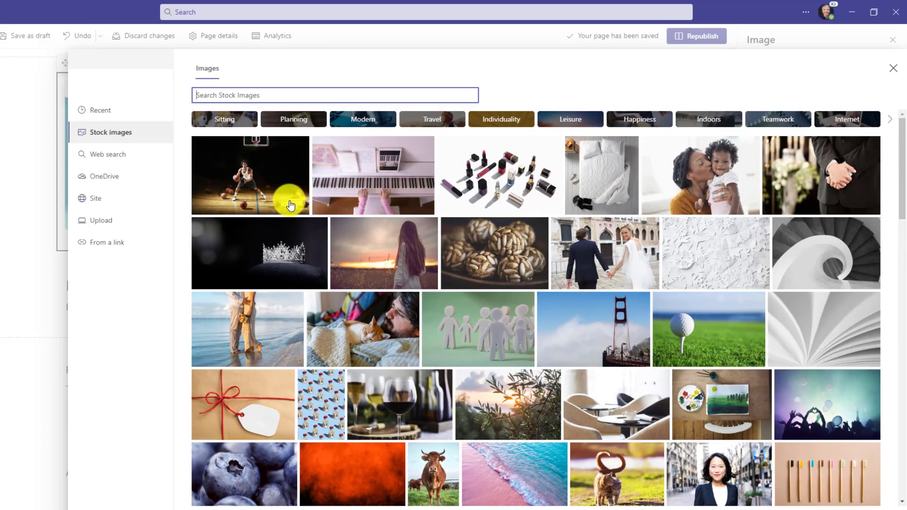
{"action": "left_click", "coordinate": [105, 176]}
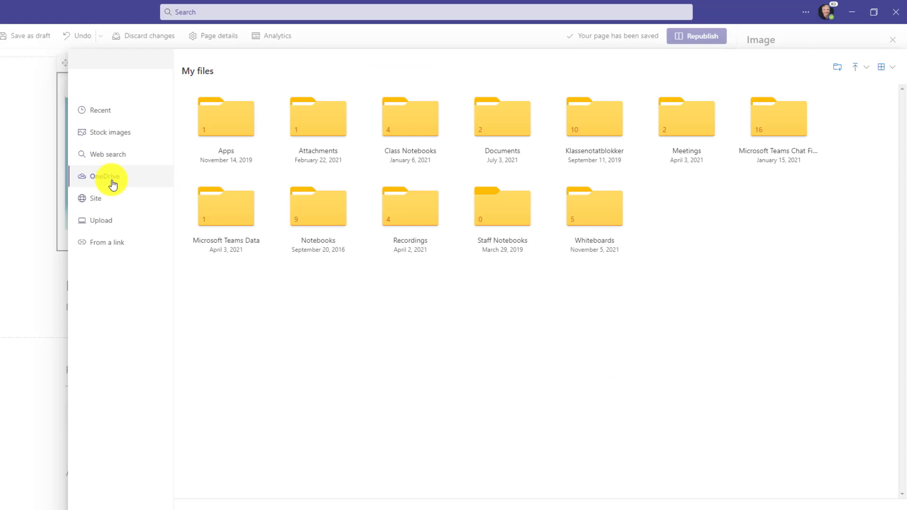
{"action": "mouse_move", "coordinate": [114, 150]}
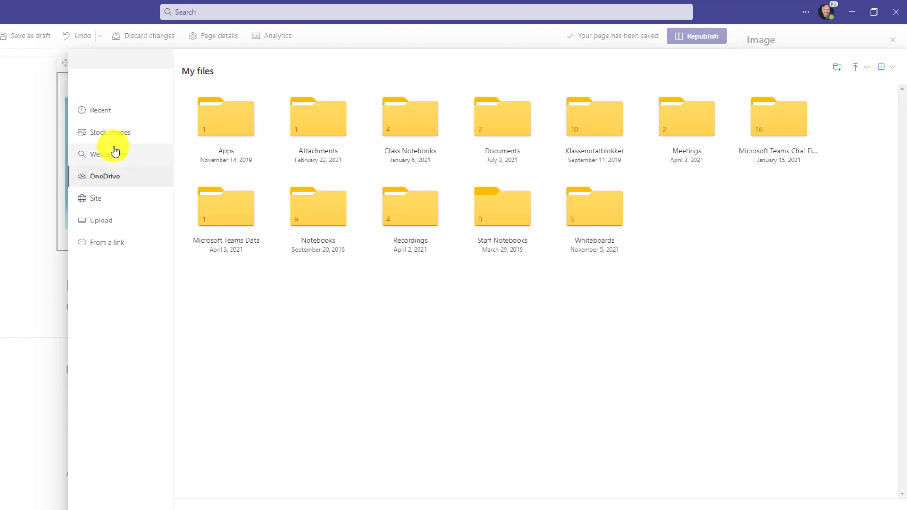
{"action": "left_click", "coordinate": [110, 132]}
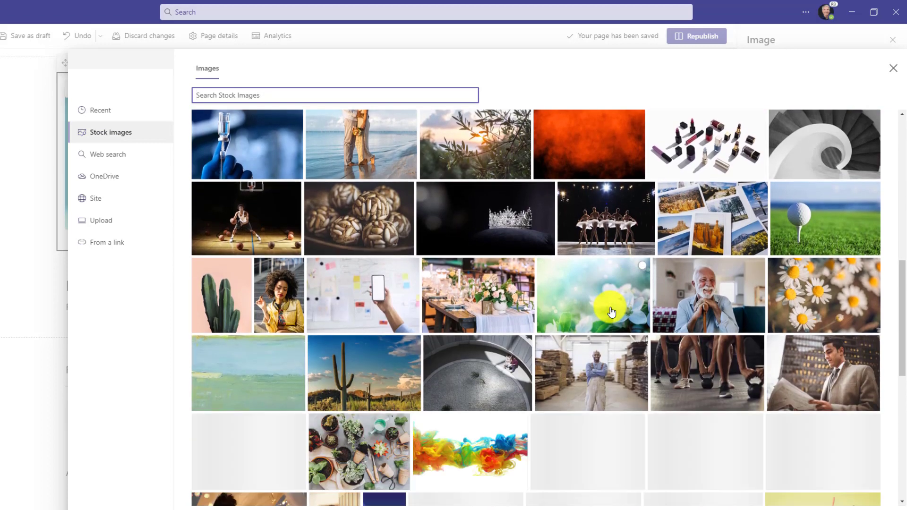
{"action": "scroll", "scroll_direction": "down", "scroll_amount": 3}
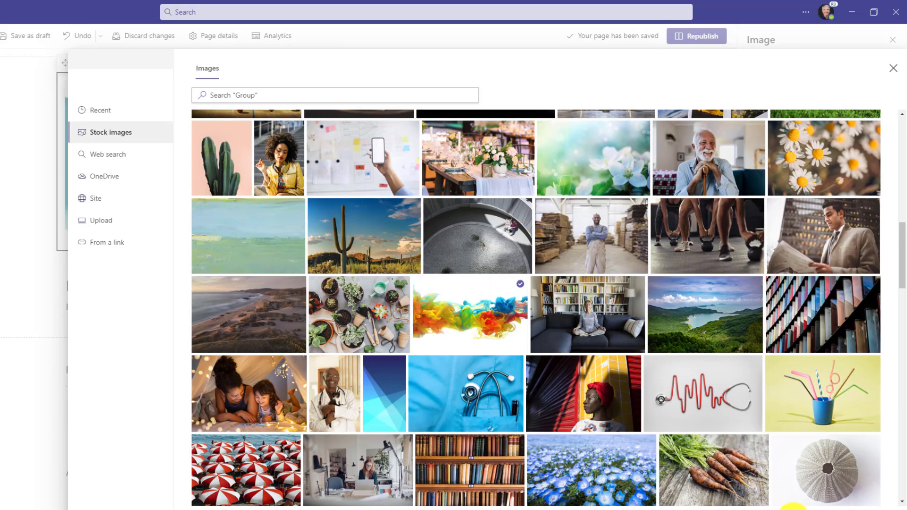
{"action": "left_click", "coordinate": [469, 315]}
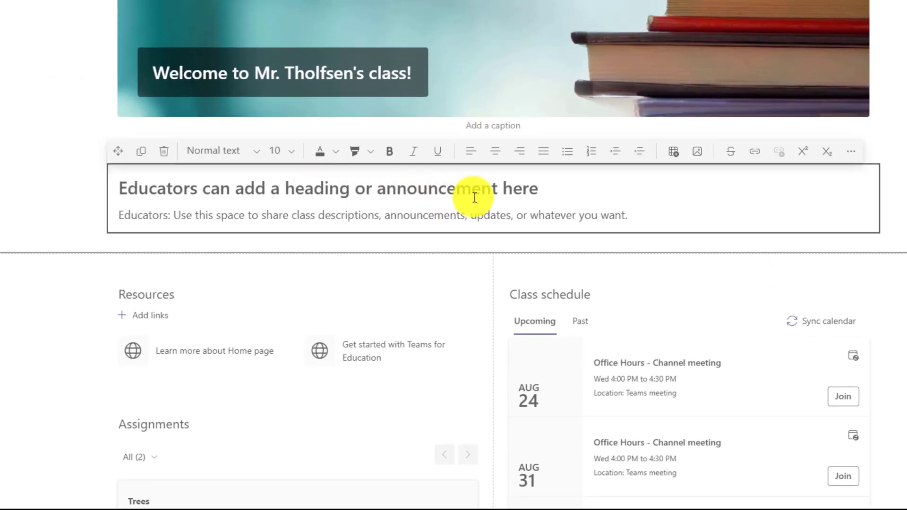
{"action": "mouse_move", "coordinate": [304, 201]}
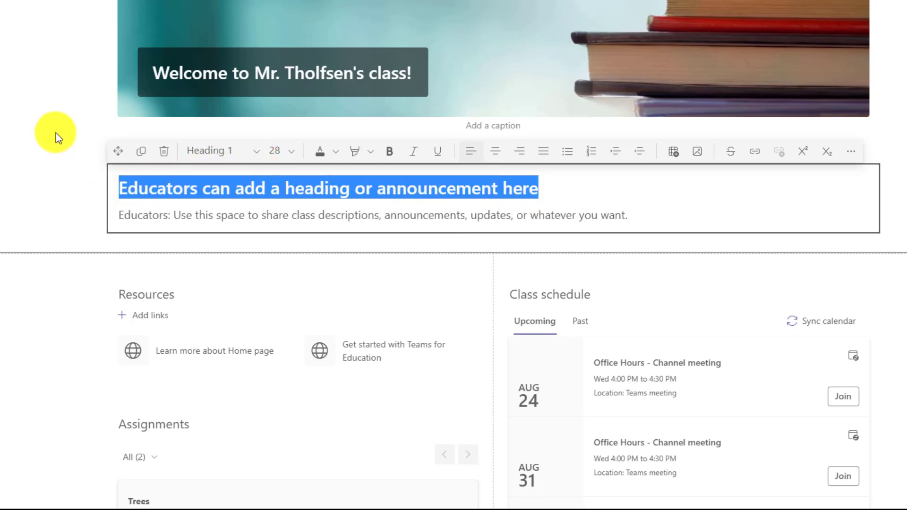
Enter heading 'Science is amazing!' with body 'New lab coats are ready to pick up'
{"action": "type", "text": "Science is amazing!"}
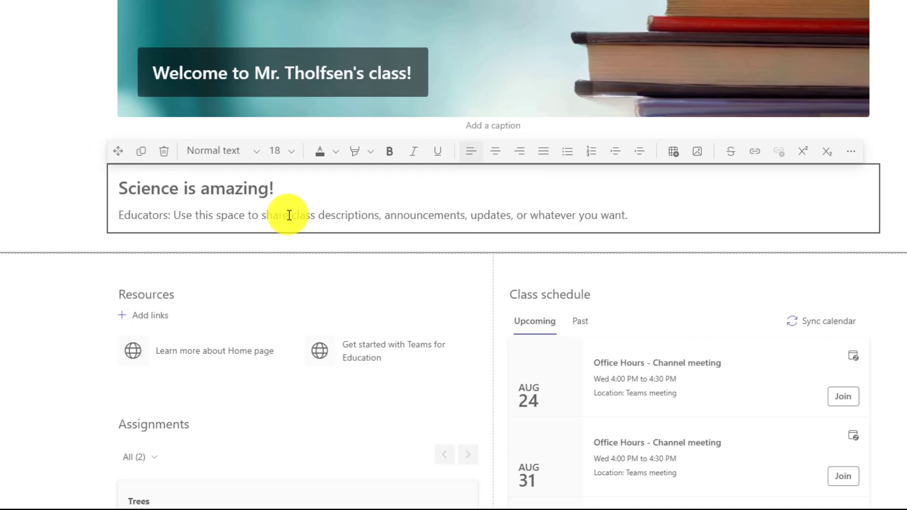
{"action": "type", "text": "New lab coats are ready to pick up"}
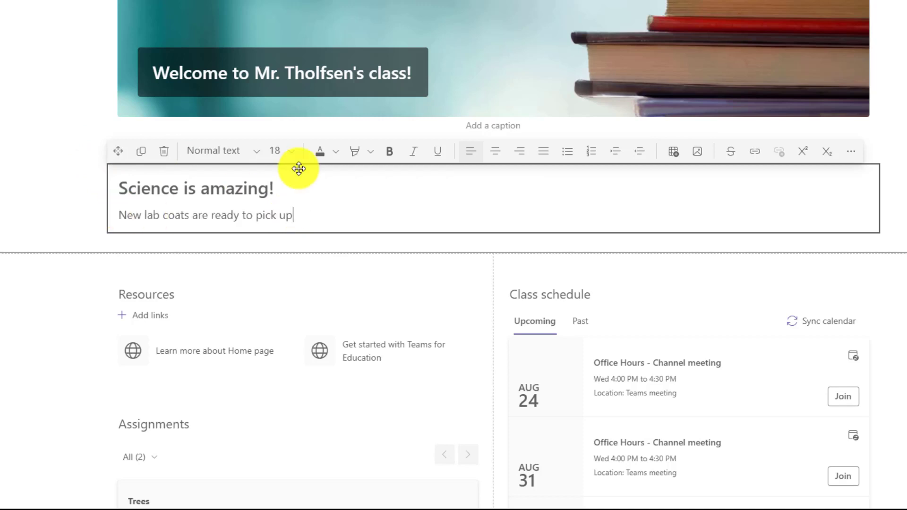
{"action": "mouse_move", "coordinate": [298, 218]}
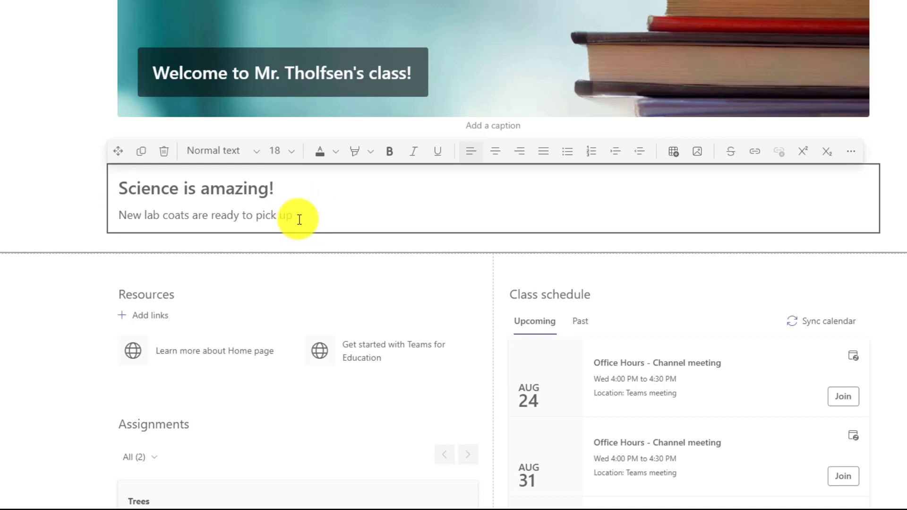
{"action": "mouse_move", "coordinate": [320, 151]}
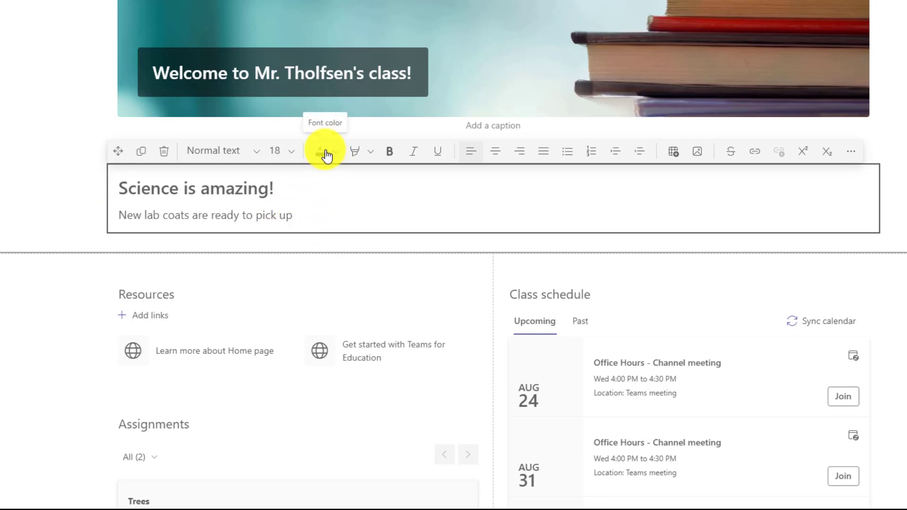
{"action": "scroll", "scroll_direction": "down", "scroll_amount": 3}
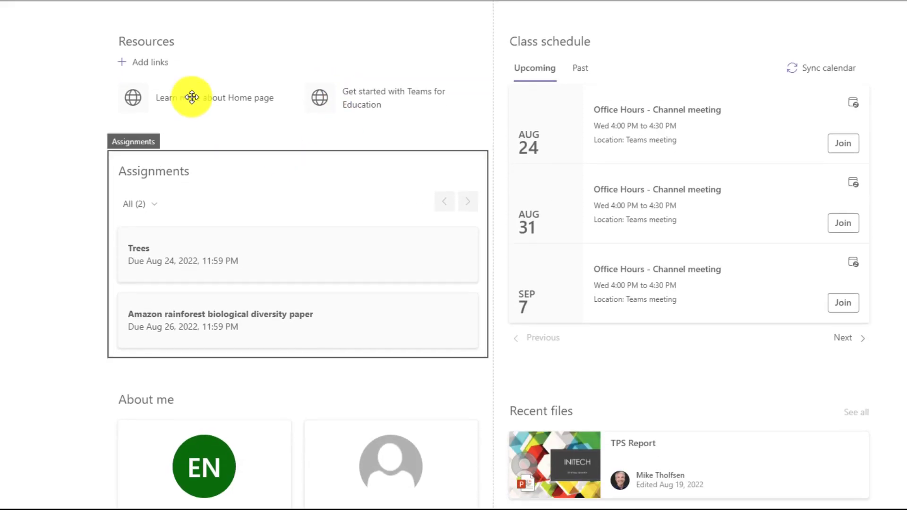
{"action": "scroll", "scroll_direction": "up", "scroll_amount": 3}
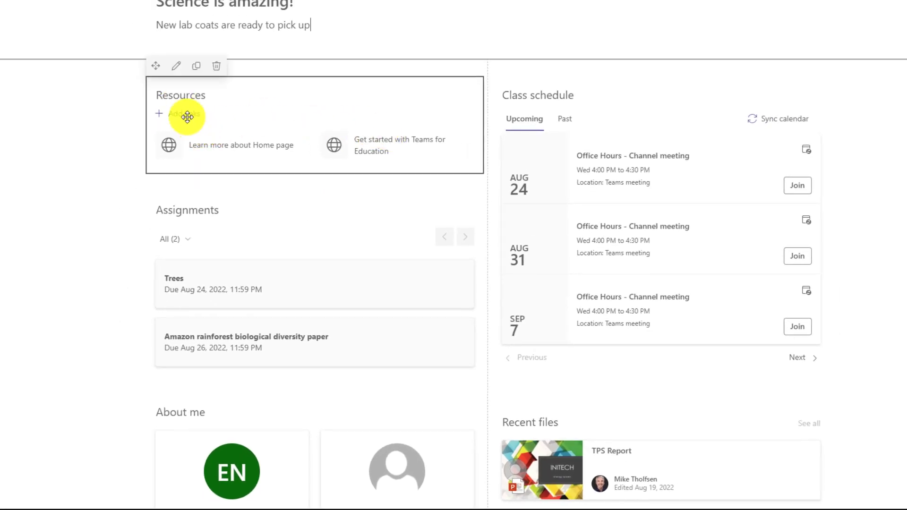
{"action": "mouse_move", "coordinate": [187, 119]}
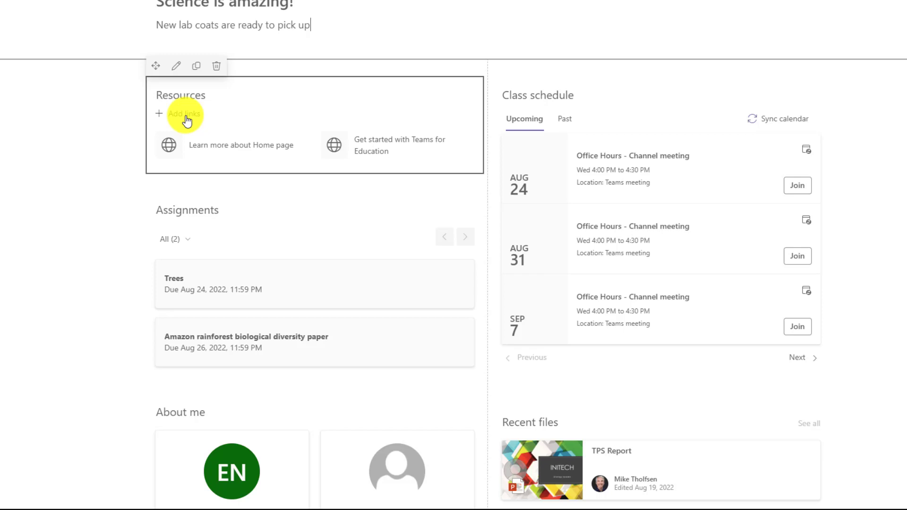
{"action": "scroll", "scroll_direction": "down", "scroll_amount": 3}
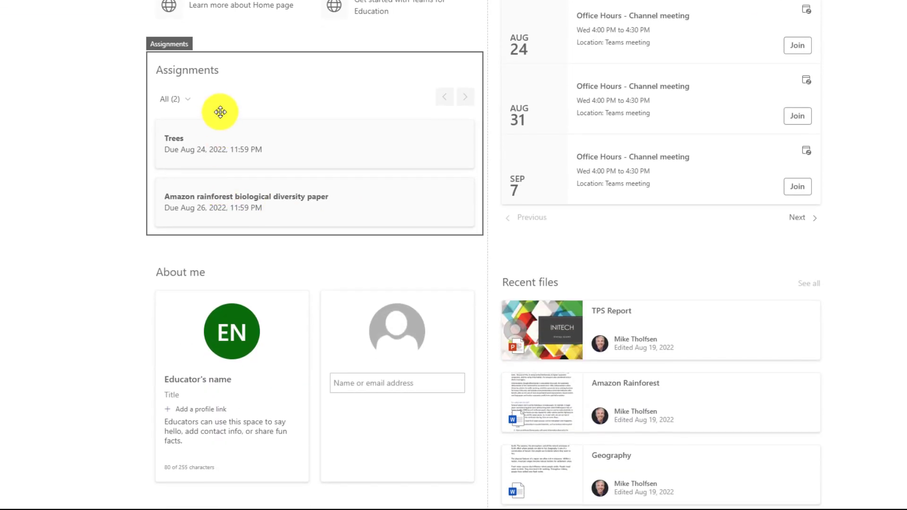
{"action": "mouse_move", "coordinate": [288, 117]}
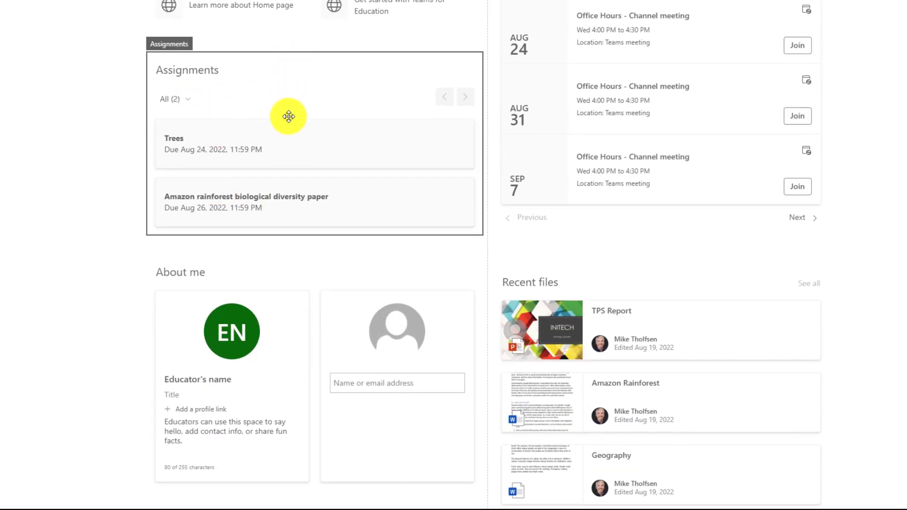
{"action": "scroll", "scroll_direction": "up", "scroll_amount": 3}
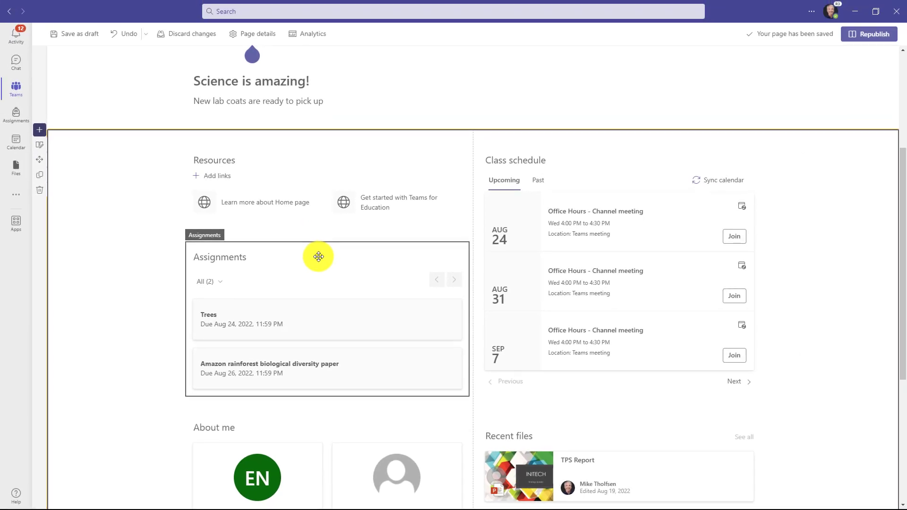
{"action": "mouse_move", "coordinate": [322, 262]}
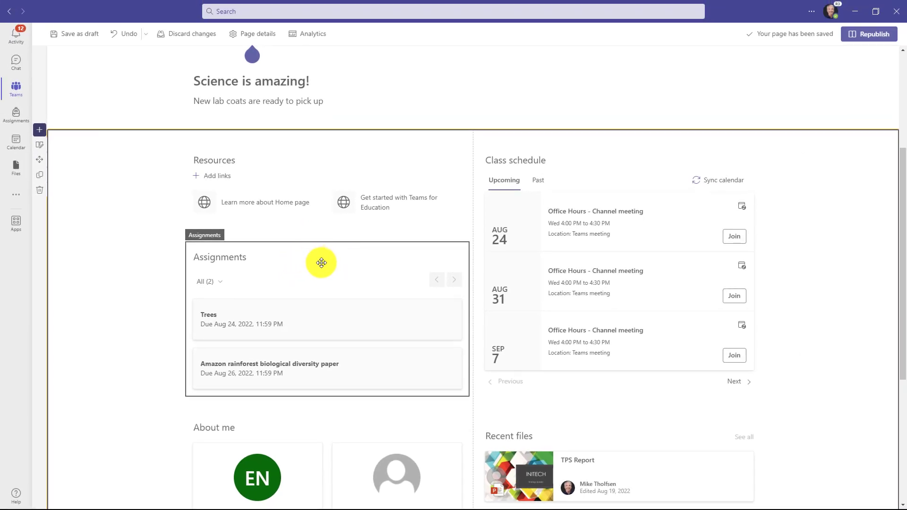
{"action": "mouse_move", "coordinate": [322, 222]}
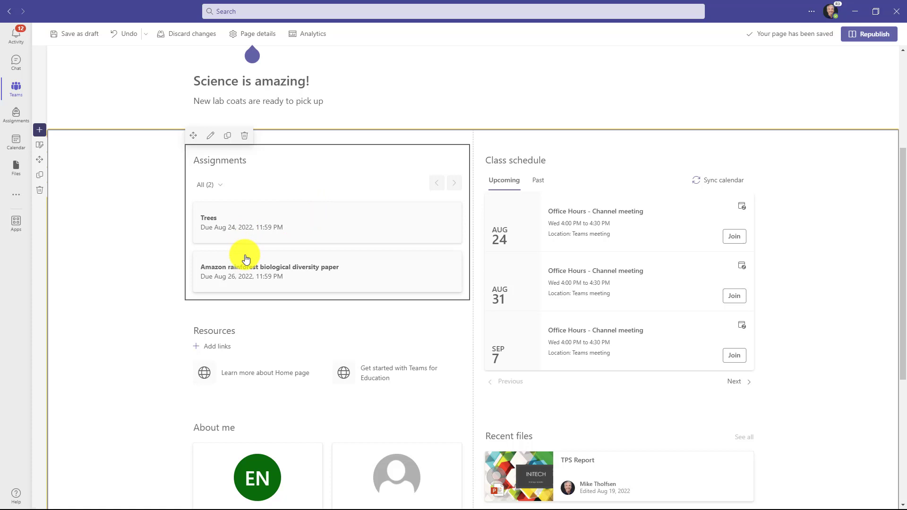
{"action": "mouse_move", "coordinate": [253, 343]}
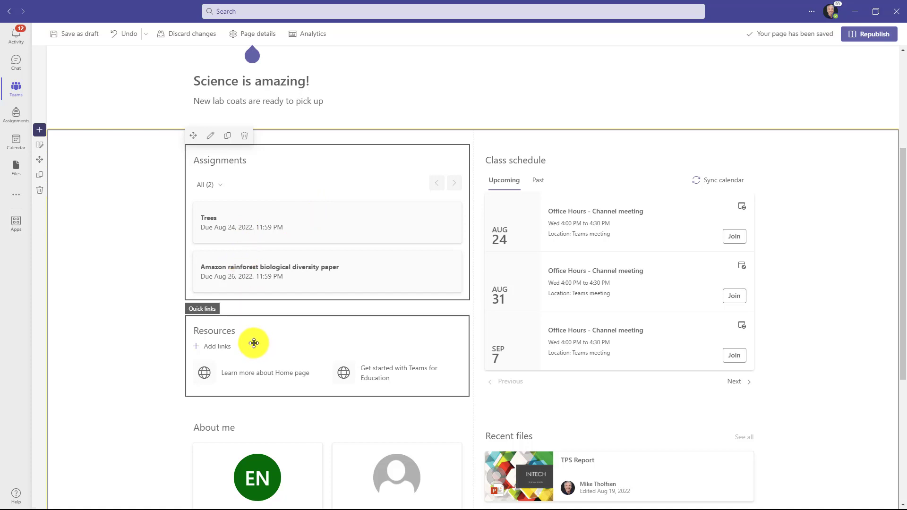
{"action": "mouse_move", "coordinate": [546, 249]}
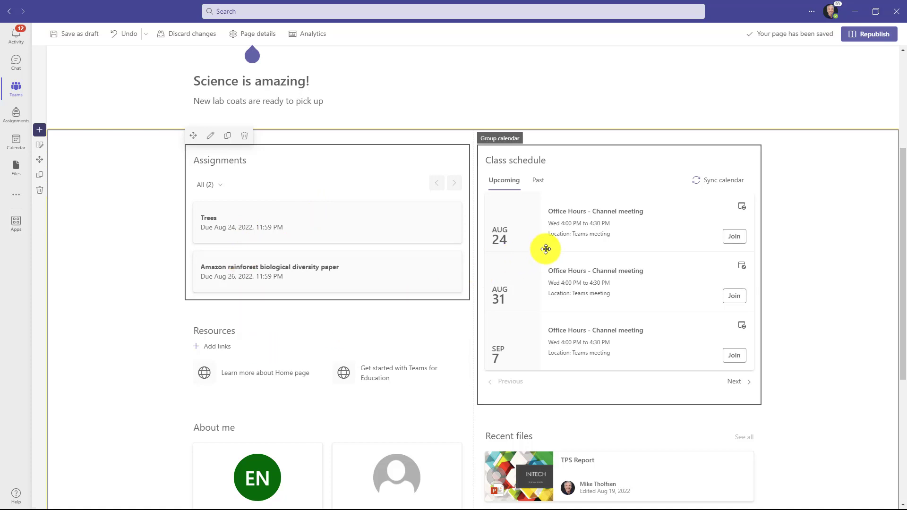
{"action": "mouse_move", "coordinate": [324, 309]}
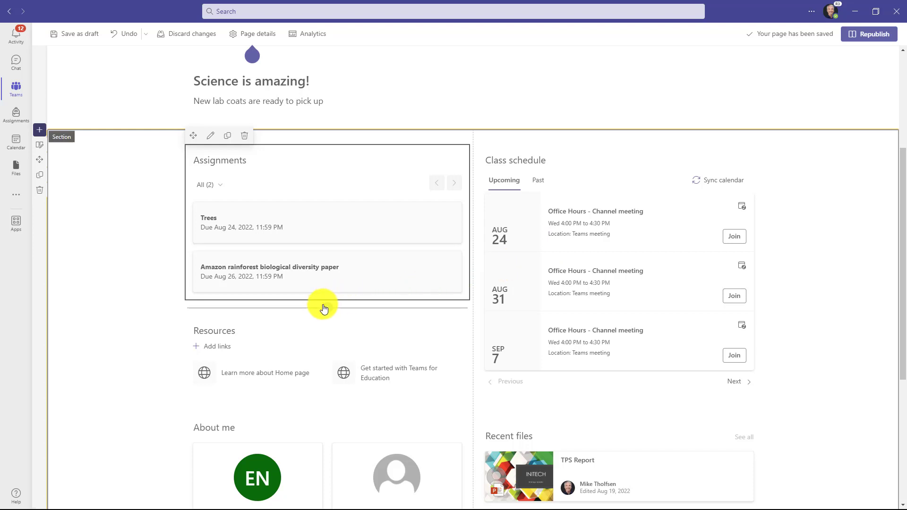
{"action": "mouse_move", "coordinate": [323, 309]}
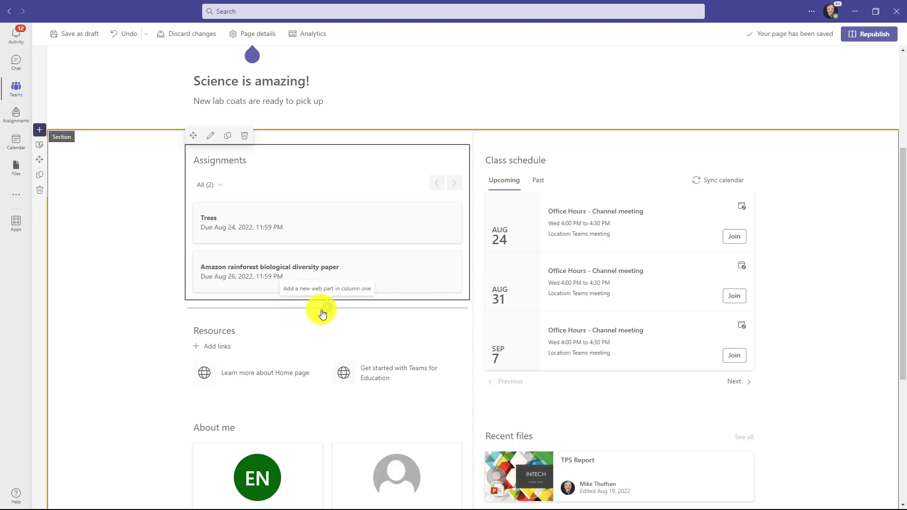
{"action": "mouse_move", "coordinate": [327, 314]}
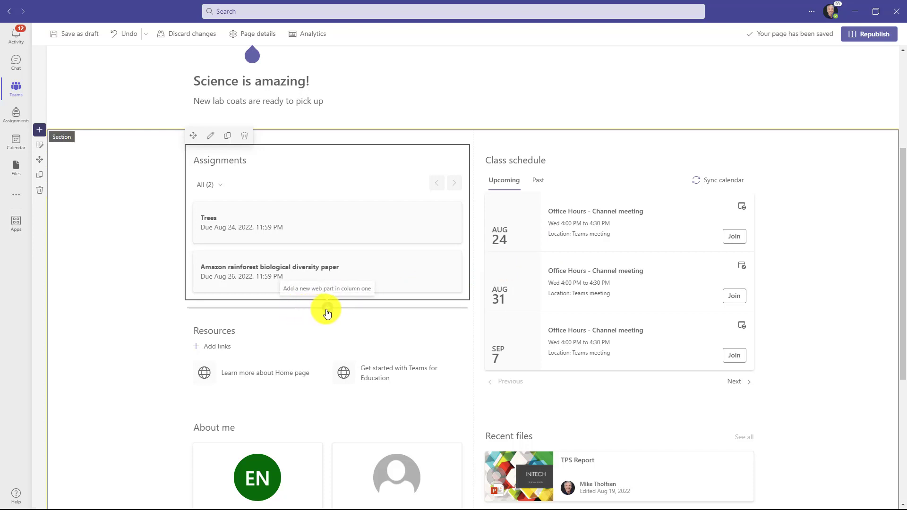
Add a YouTube web part below Assignments for the Bill Nye Webb Telescope video
{"action": "left_click", "coordinate": [327, 308]}
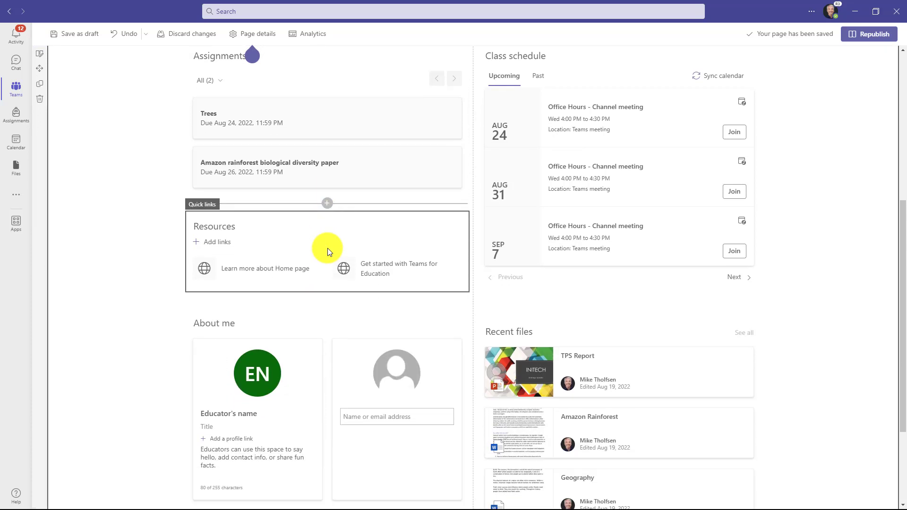
{"action": "left_click", "coordinate": [327, 203]}
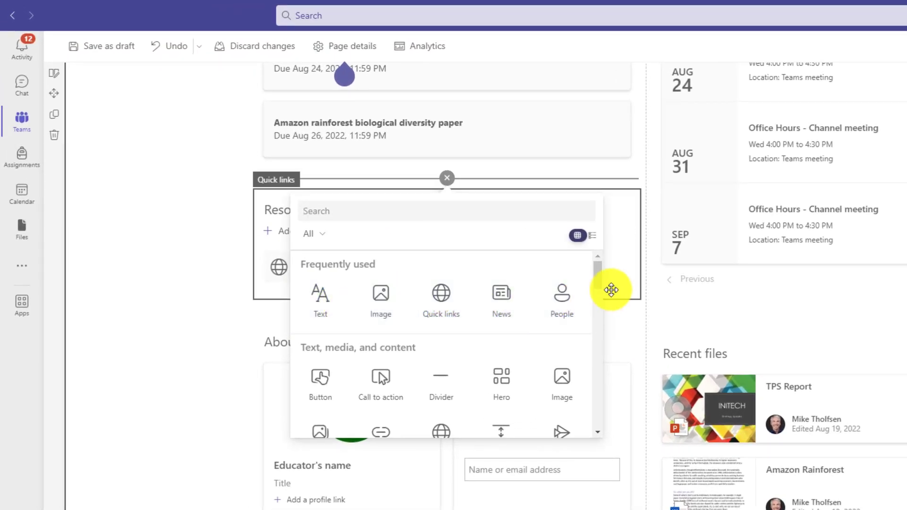
{"action": "scroll", "scroll_direction": "down", "scroll_amount": 3}
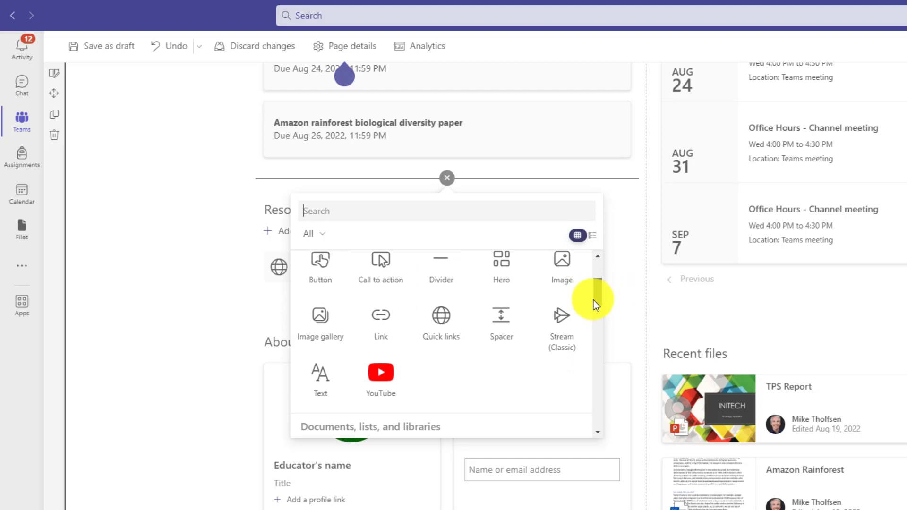
{"action": "scroll", "scroll_direction": "down", "scroll_amount": 3}
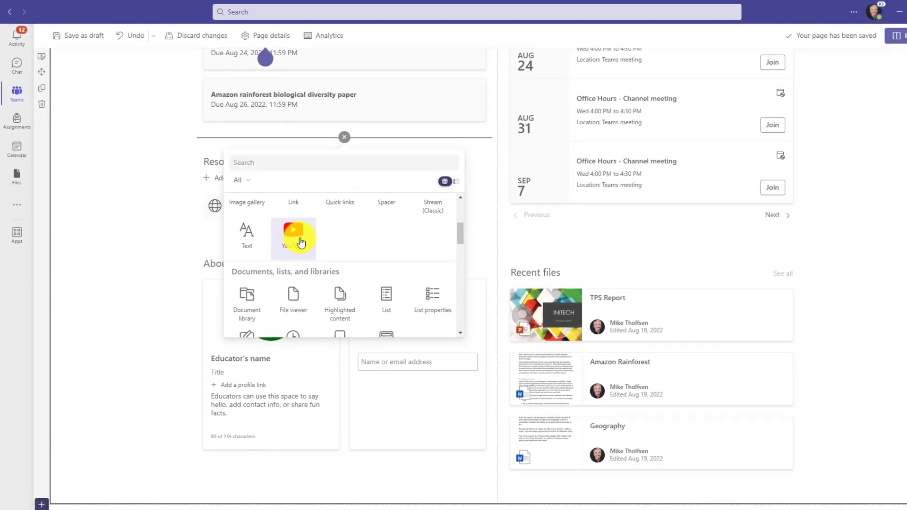
{"action": "left_click", "coordinate": [293, 239]}
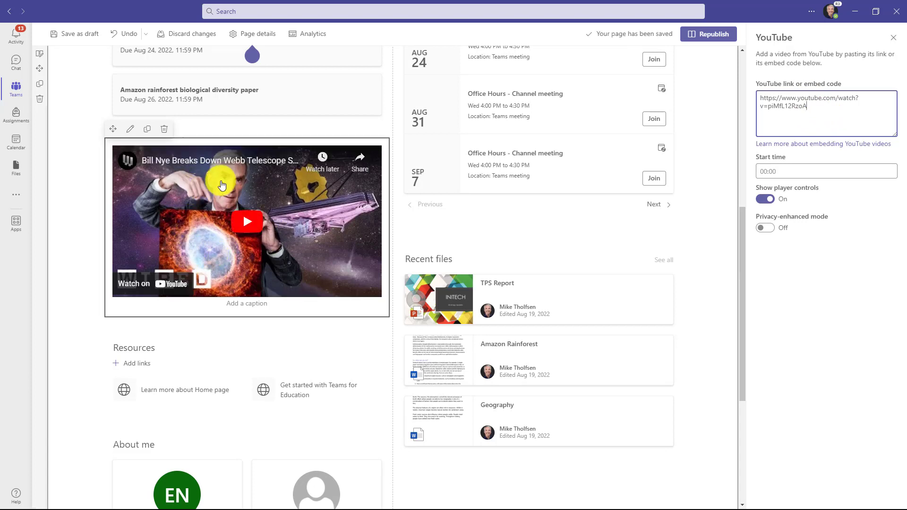
{"action": "mouse_move", "coordinate": [275, 197]}
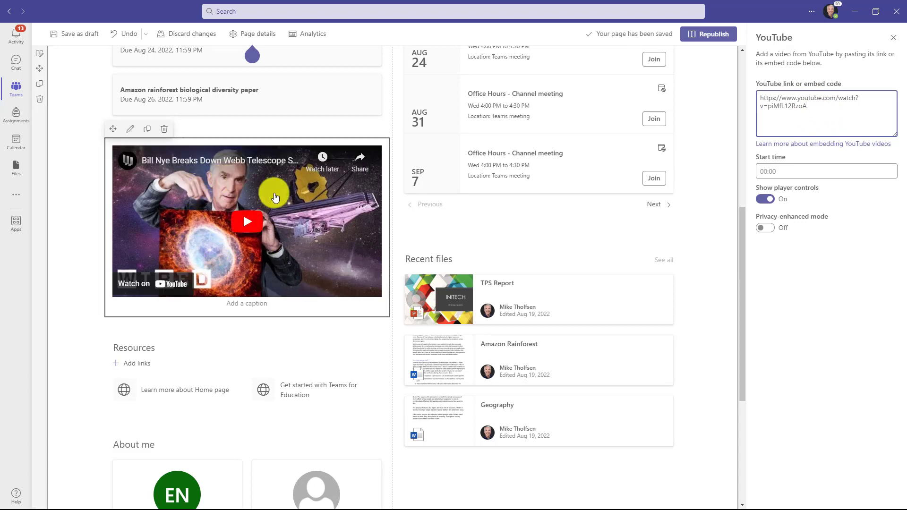
{"action": "mouse_move", "coordinate": [244, 247]}
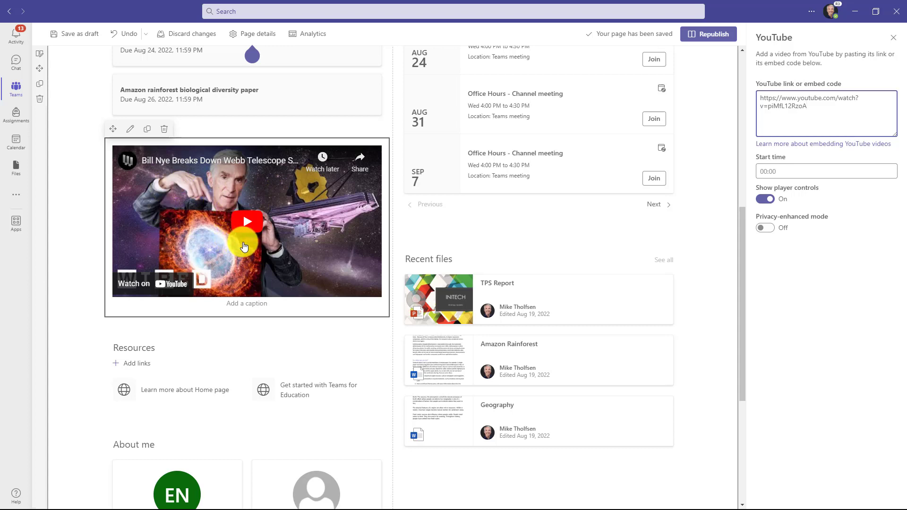
{"action": "mouse_move", "coordinate": [256, 255]}
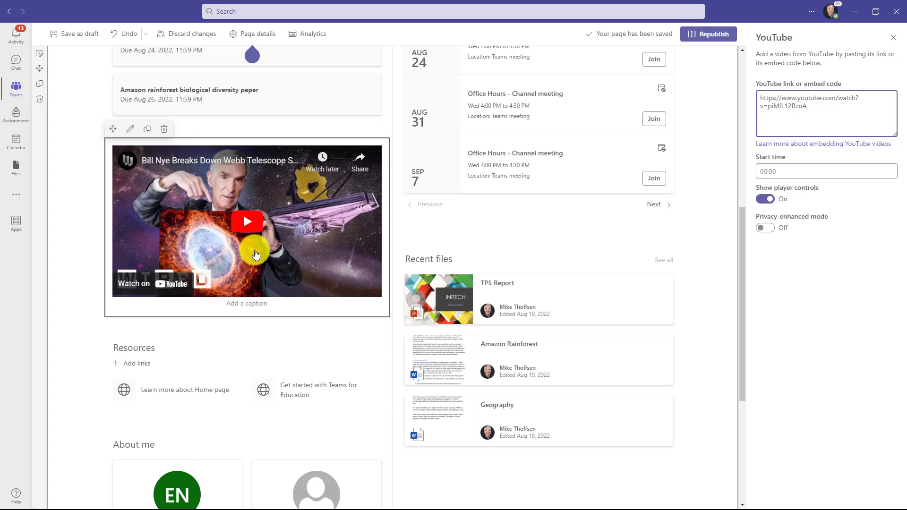
{"action": "mouse_move", "coordinate": [253, 302]}
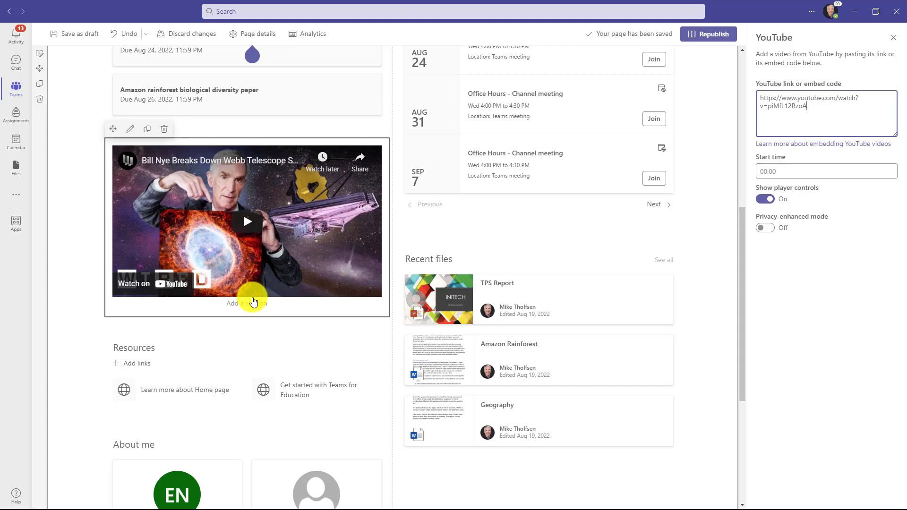
{"action": "mouse_move", "coordinate": [304, 301]}
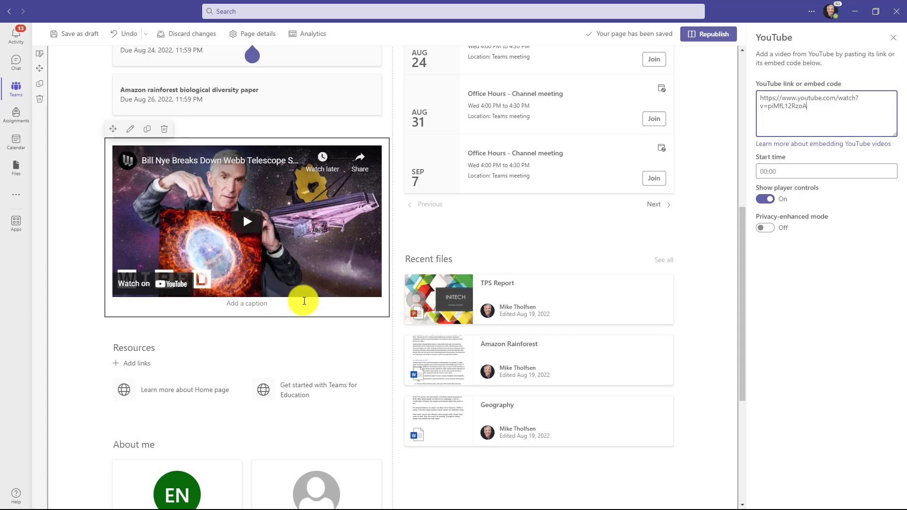
{"action": "scroll", "scroll_direction": "down", "scroll_amount": 3}
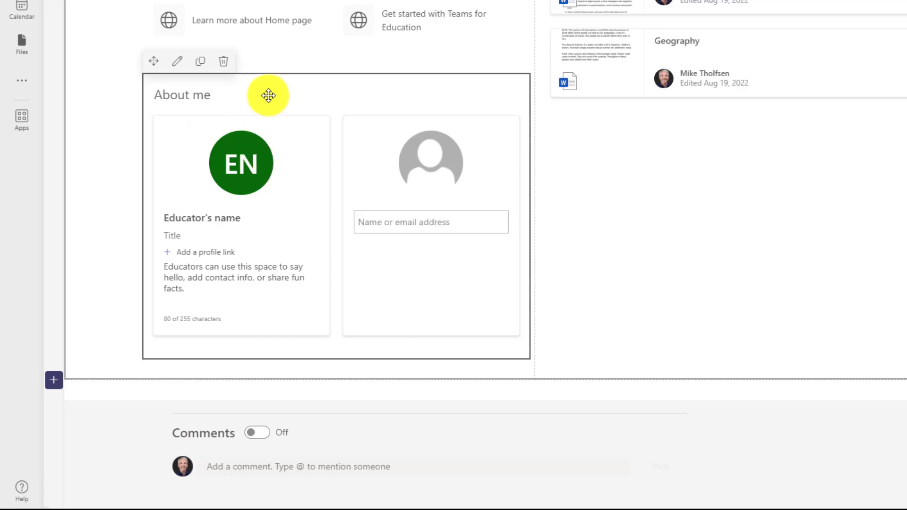
{"action": "mouse_move", "coordinate": [223, 62]}
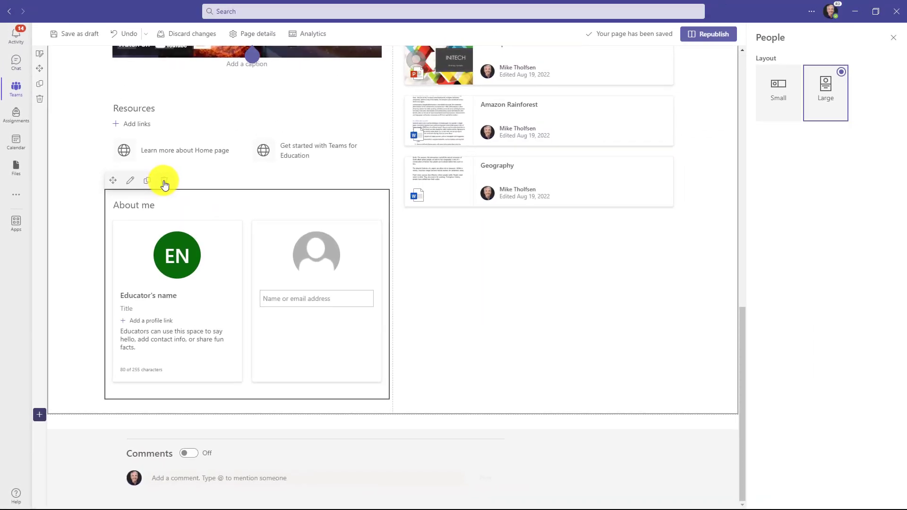
Delete the About me web part from the Science Home page
{"action": "left_click", "coordinate": [147, 181]}
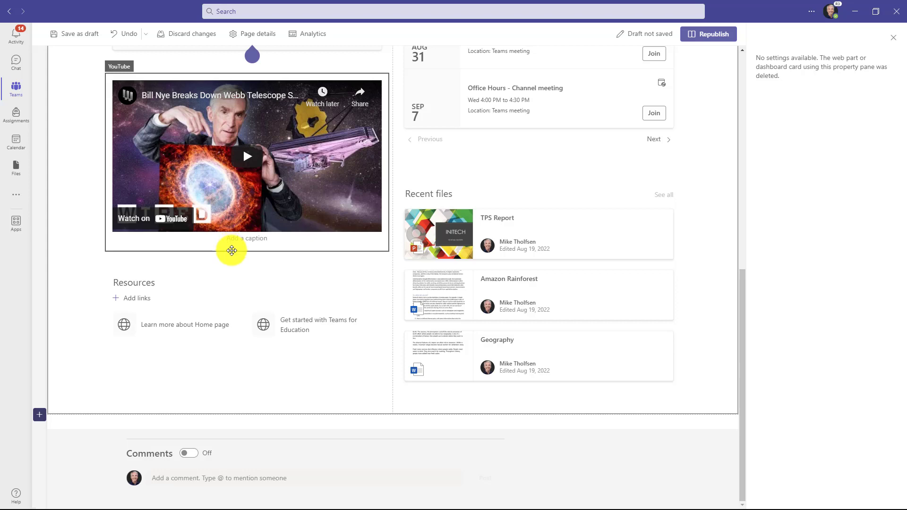
{"action": "scroll", "scroll_direction": "down", "scroll_amount": 3}
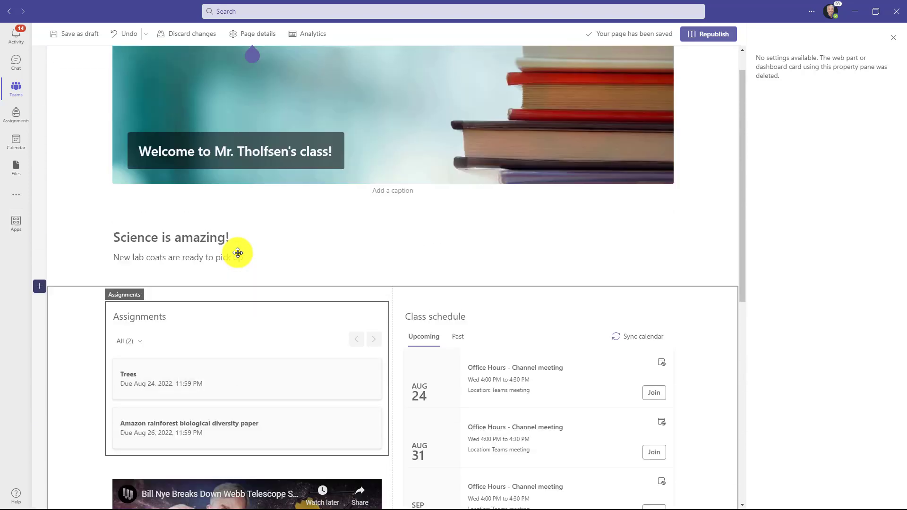
Republish the Home page and scroll through it to check the embedded video
{"action": "scroll", "scroll_direction": "up", "scroll_amount": 3}
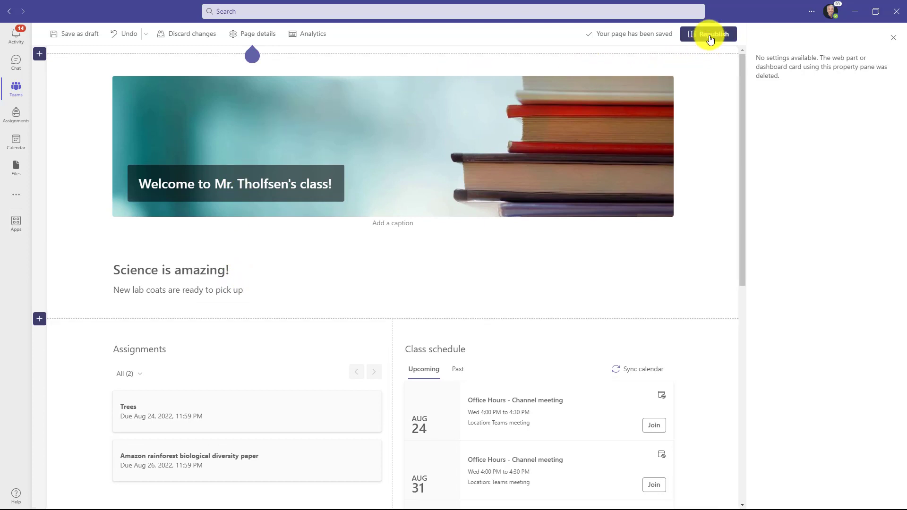
{"action": "mouse_move", "coordinate": [709, 34]}
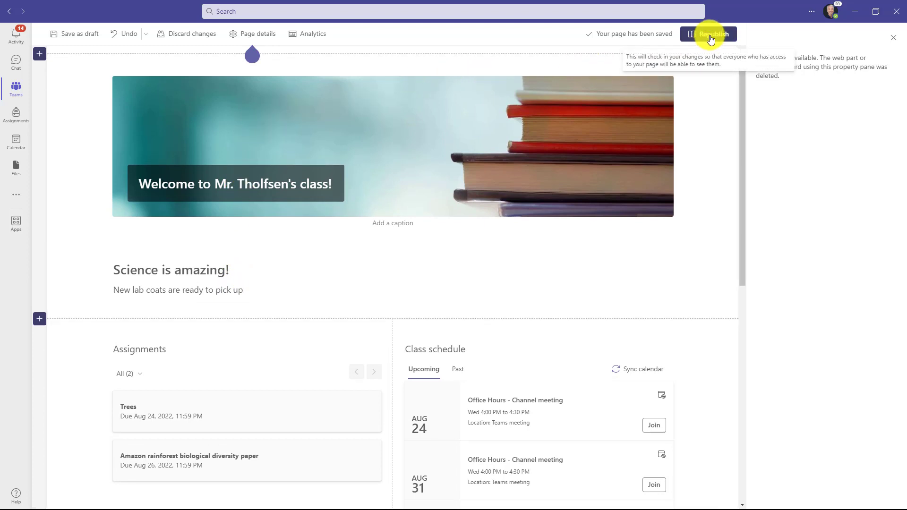
{"action": "left_click", "coordinate": [710, 34]}
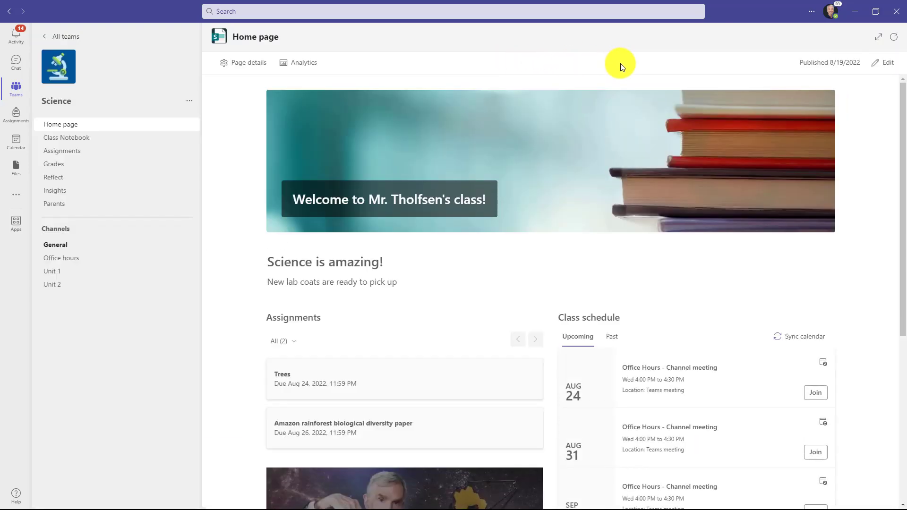
{"action": "mouse_move", "coordinate": [549, 210]}
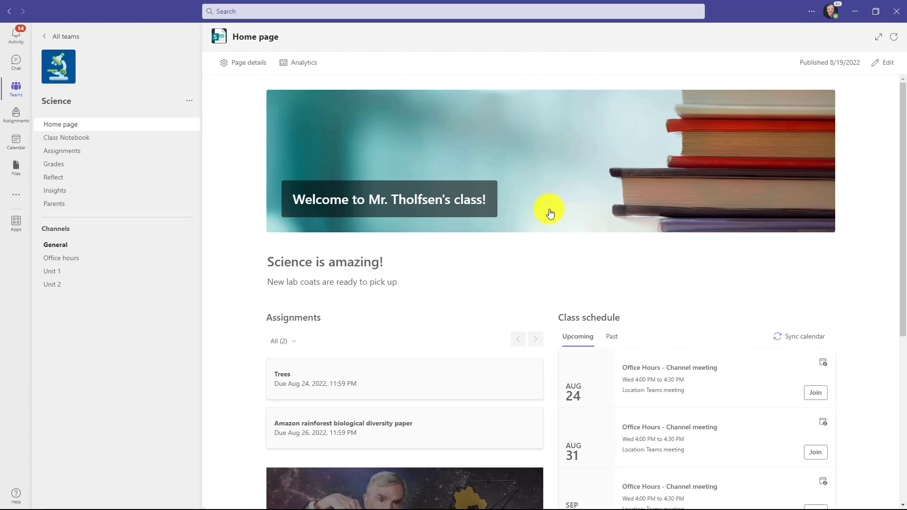
{"action": "mouse_move", "coordinate": [417, 259]}
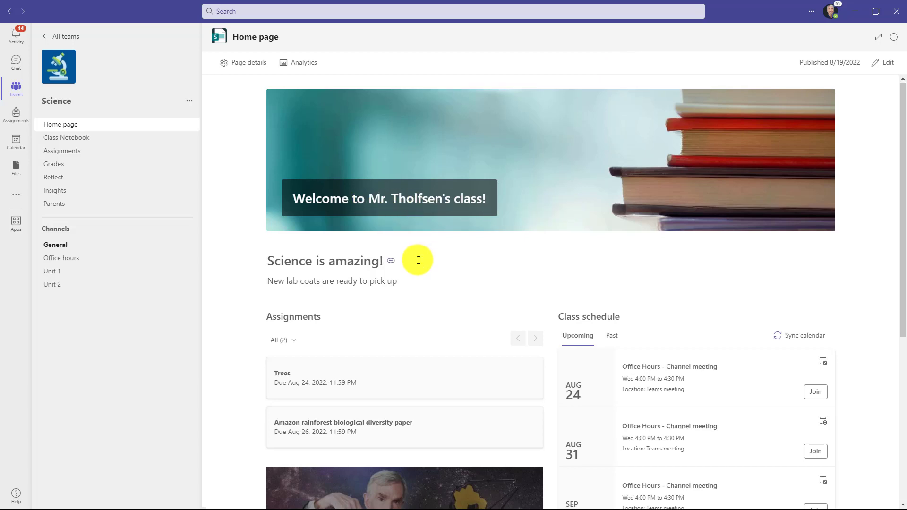
{"action": "scroll", "scroll_direction": "down", "scroll_amount": 3}
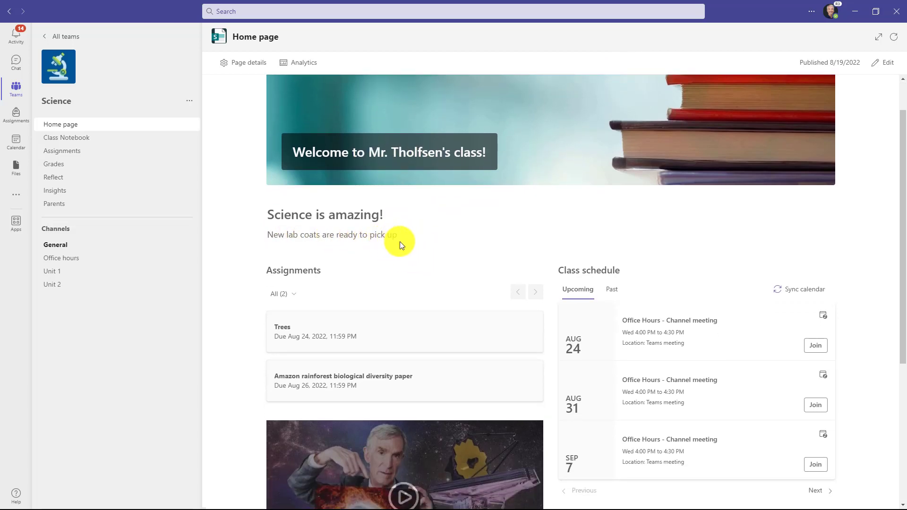
{"action": "scroll", "scroll_direction": "down", "scroll_amount": 3}
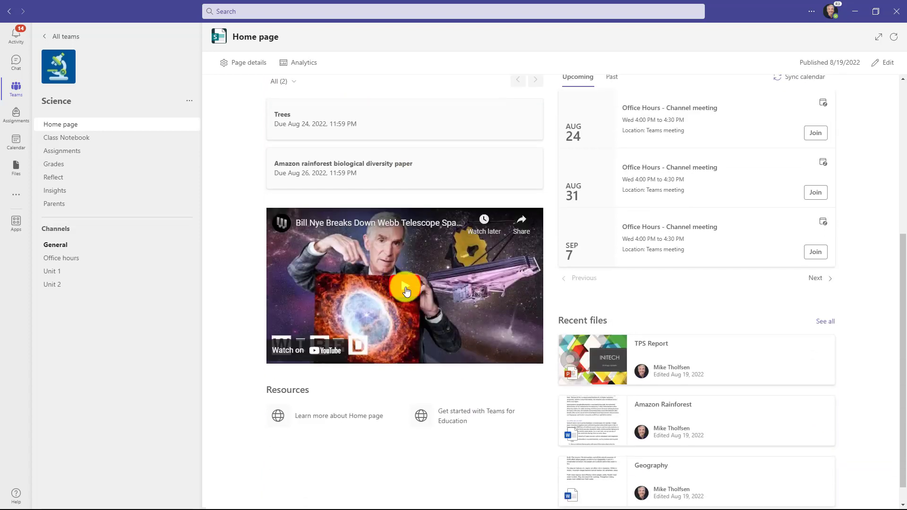
{"action": "scroll", "scroll_direction": "down", "scroll_amount": 3}
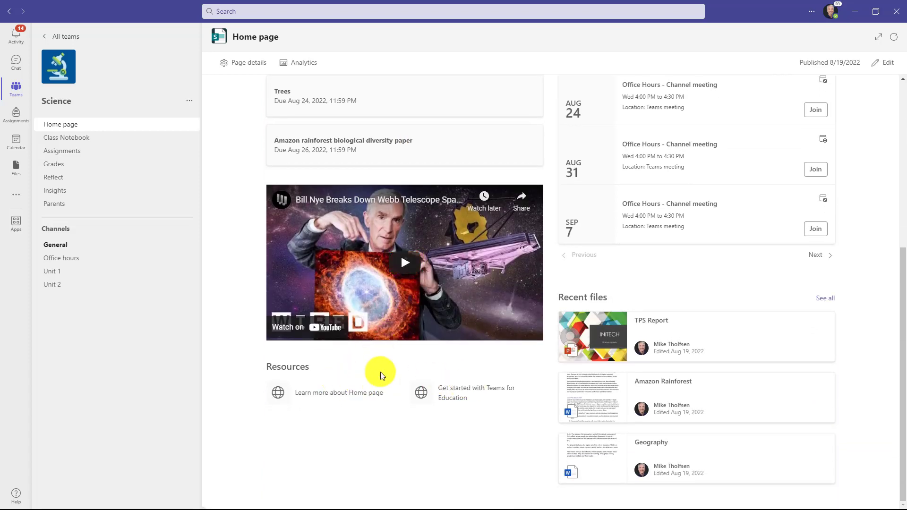
{"action": "scroll", "scroll_direction": "down", "scroll_amount": 3}
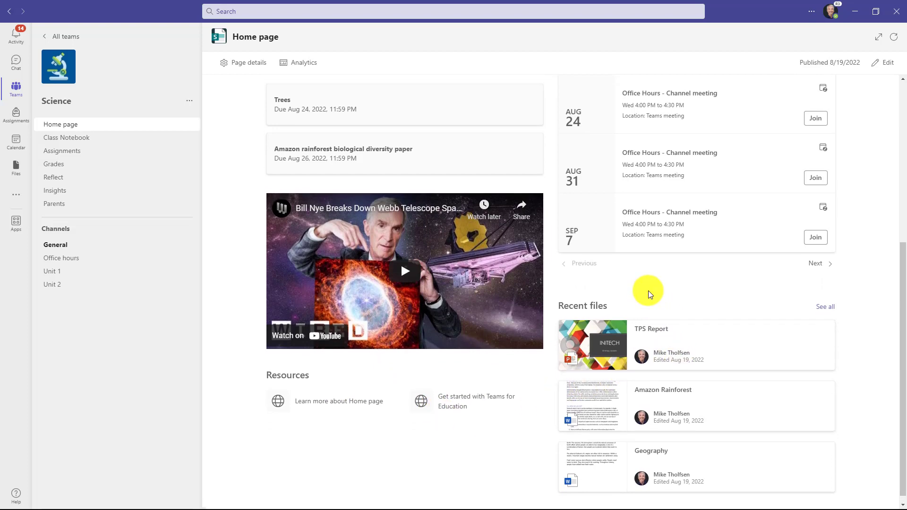
{"action": "scroll", "scroll_direction": "up", "scroll_amount": 3}
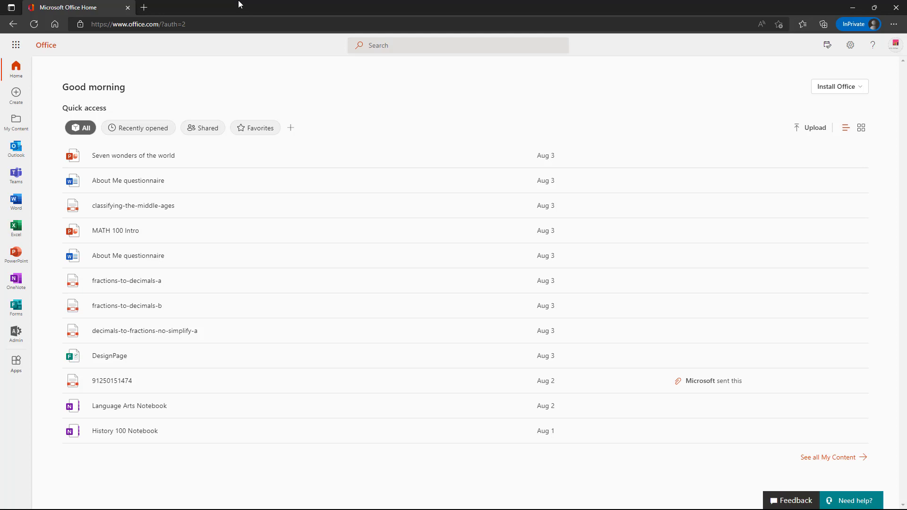
{"action": "mouse_move", "coordinate": [15, 334]}
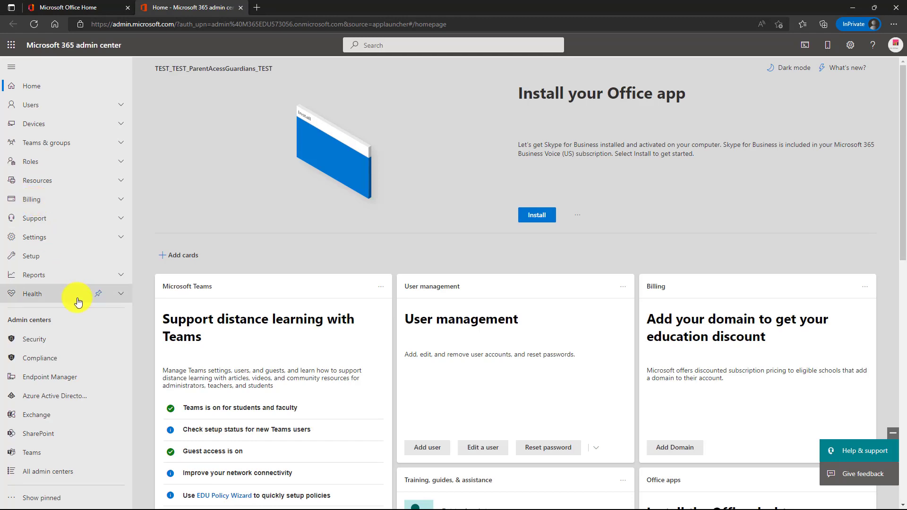
{"action": "mouse_move", "coordinate": [61, 453]}
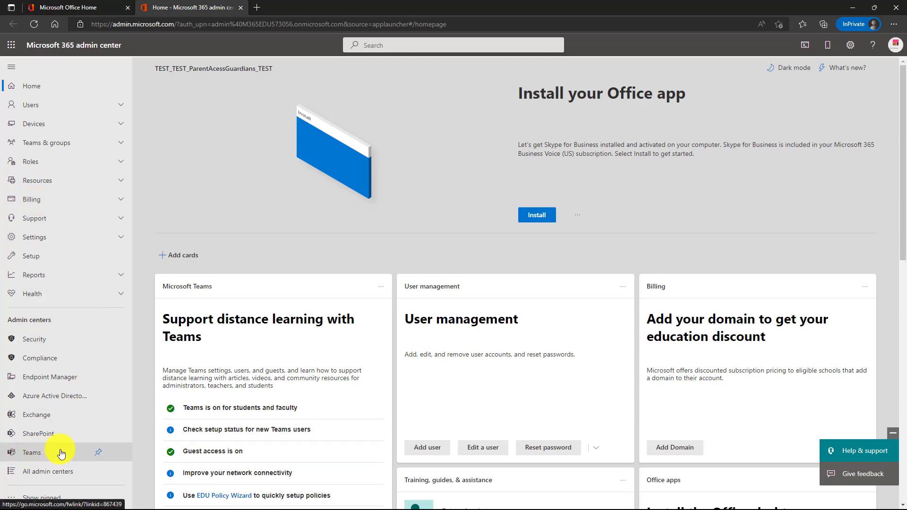
In Teams admin center Manage apps, search 'Home Page' and select the Home page app
{"action": "left_click", "coordinate": [32, 453]}
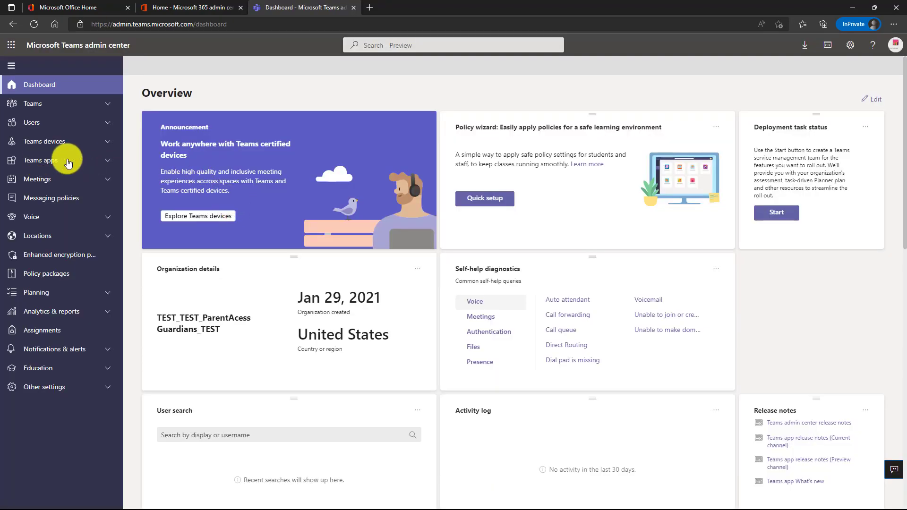
{"action": "left_click", "coordinate": [41, 160]}
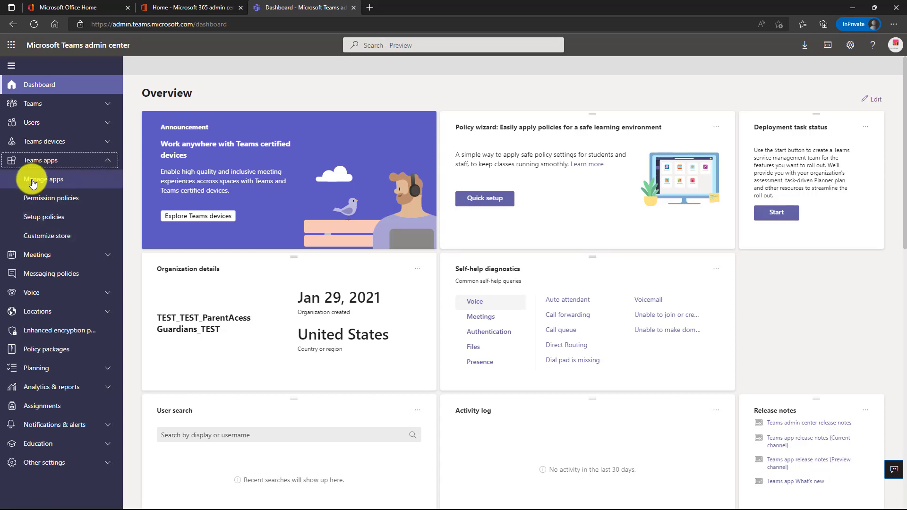
{"action": "left_click", "coordinate": [42, 178]}
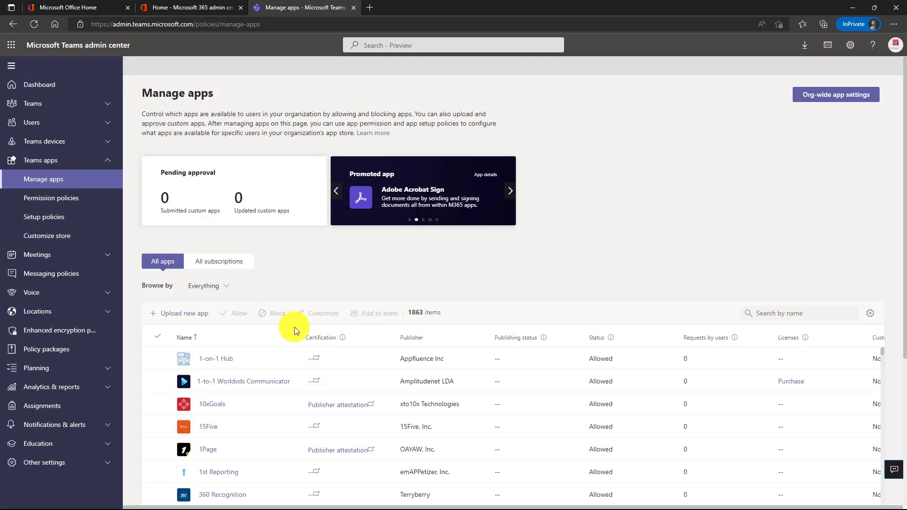
{"action": "mouse_move", "coordinate": [464, 292]}
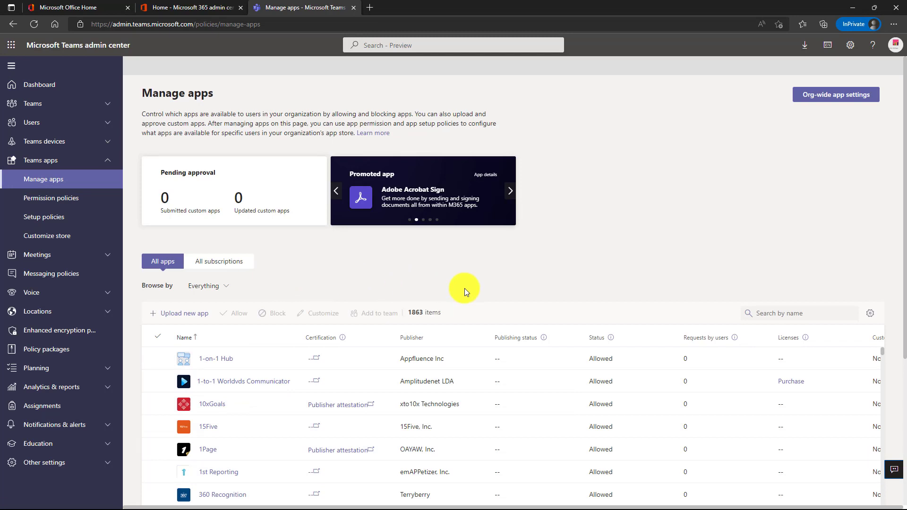
{"action": "left_click", "coordinate": [798, 313]}
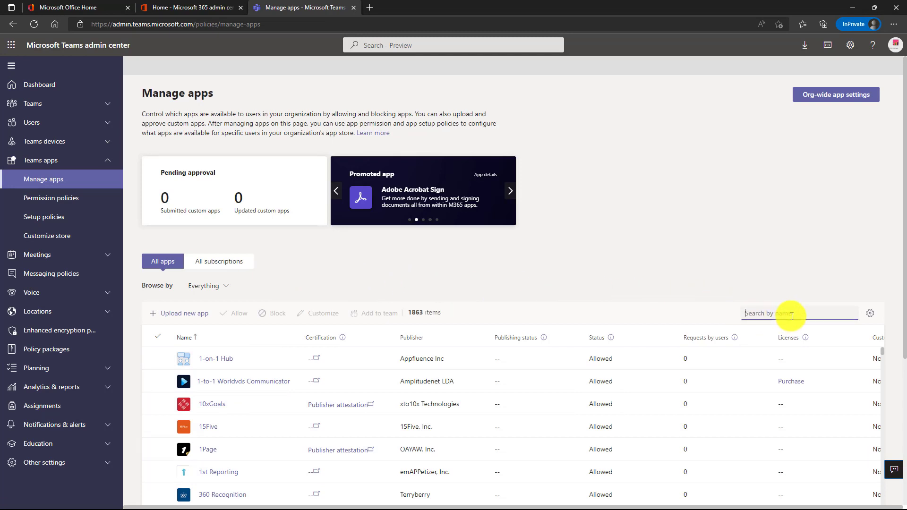
{"action": "type", "text": "Home Page"}
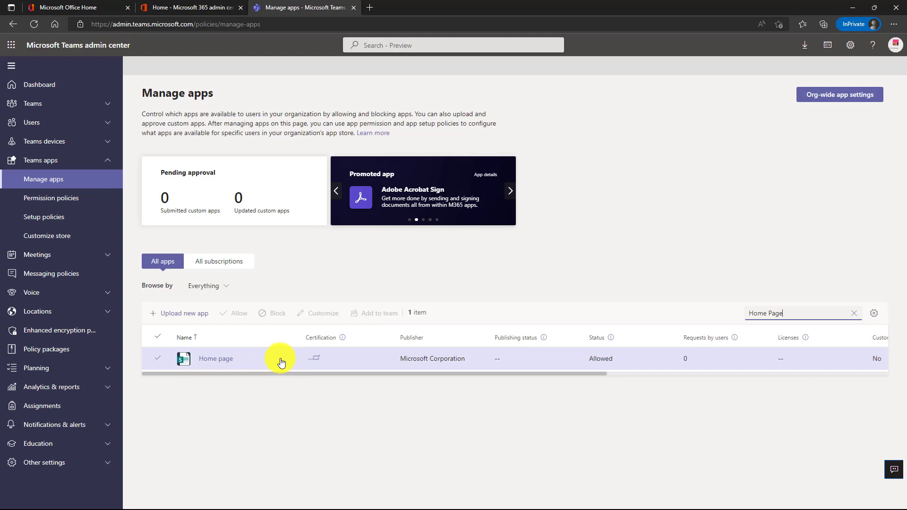
{"action": "left_click", "coordinate": [157, 358]}
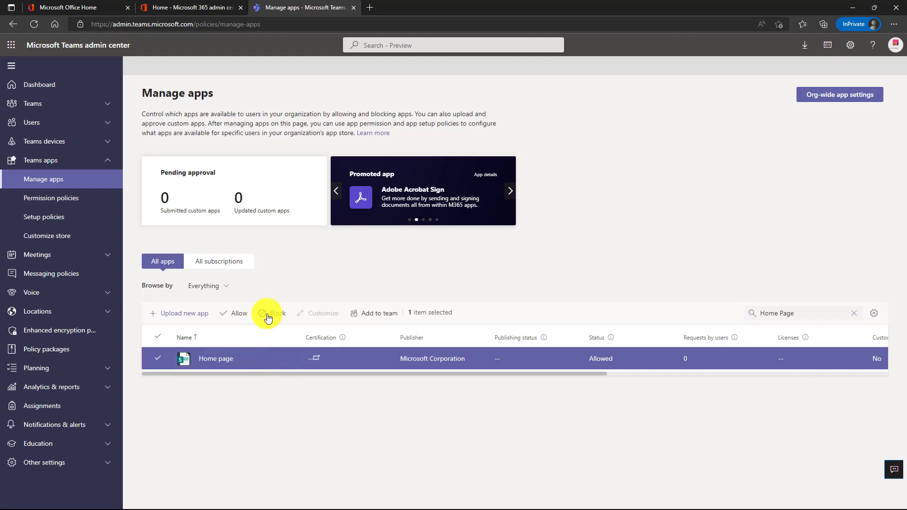
Block the Home page app and confirm in the 'Block app?' dialog
{"action": "left_click", "coordinate": [272, 313]}
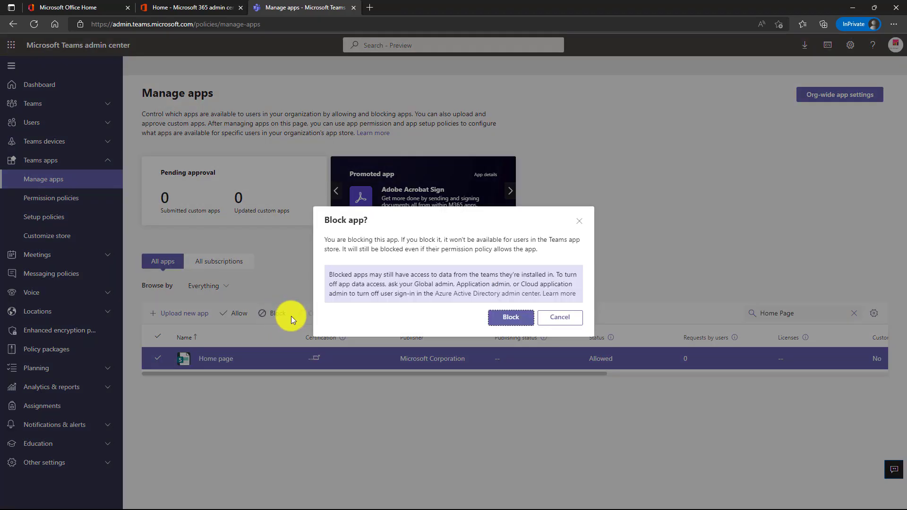
{"action": "mouse_move", "coordinate": [510, 317]}
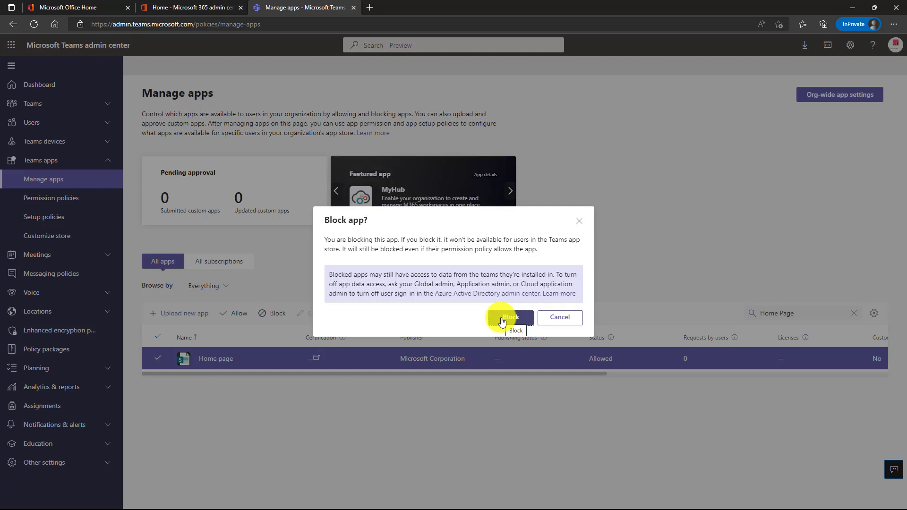
{"action": "left_click", "coordinate": [509, 317]}
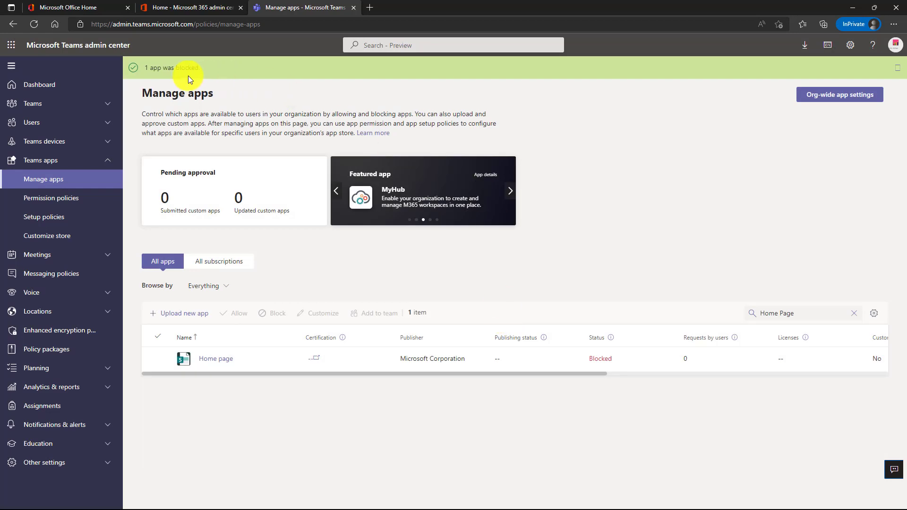
{"action": "mouse_move", "coordinate": [569, 349]}
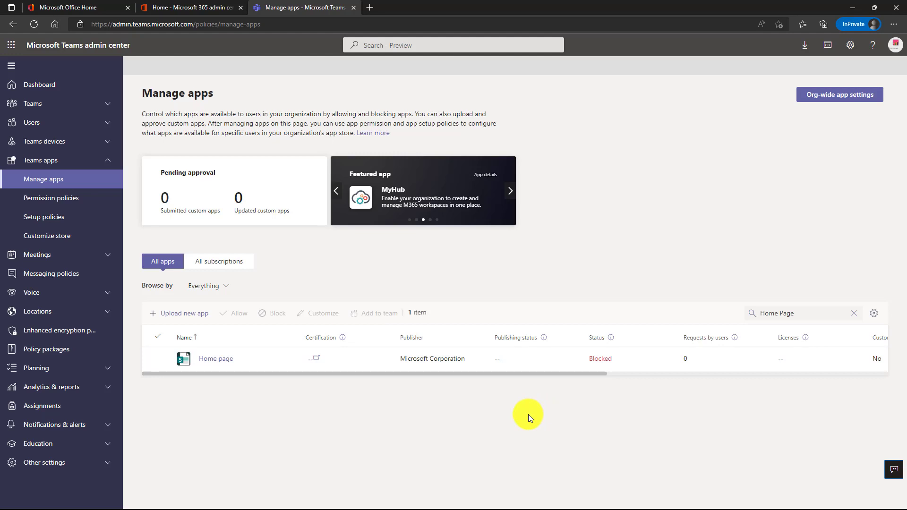
{"action": "left_click", "coordinate": [509, 191]}
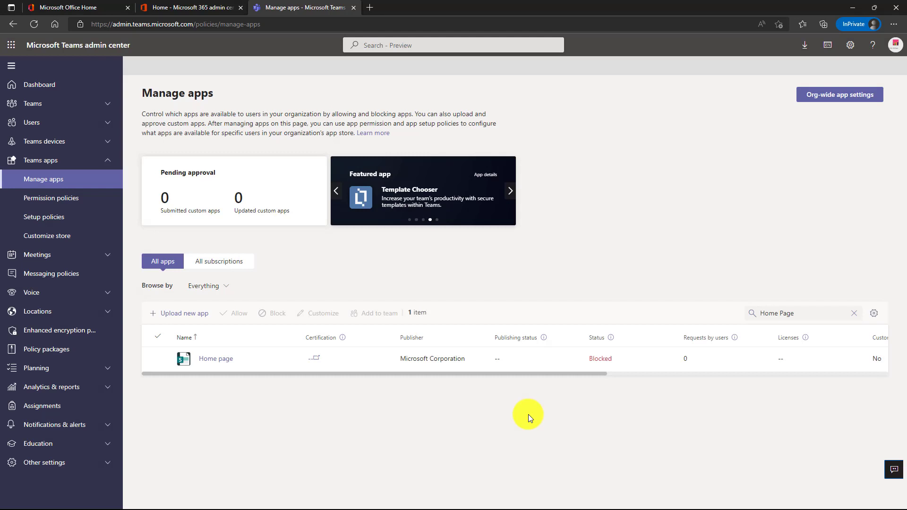